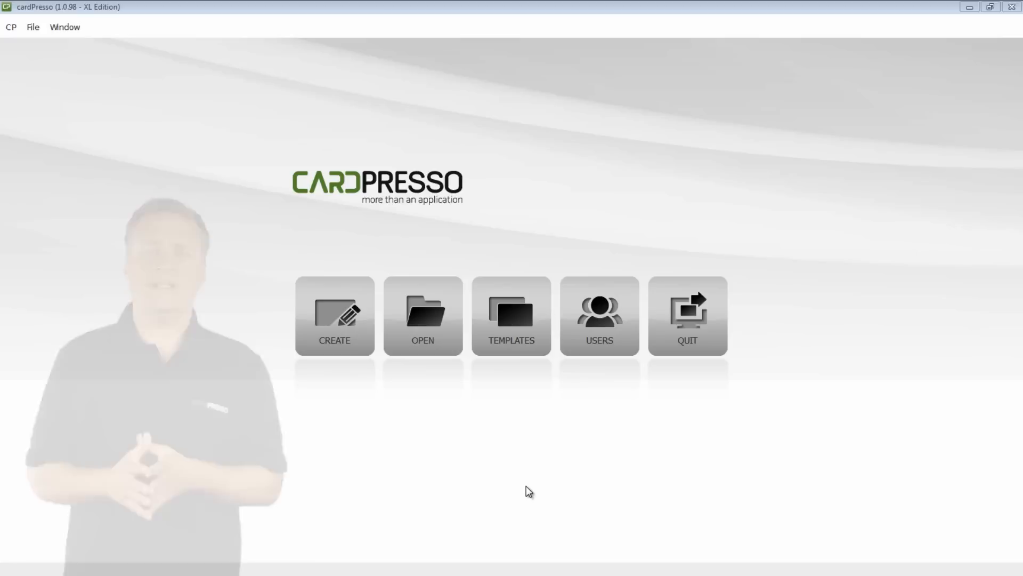
mouse_move(348, 402)
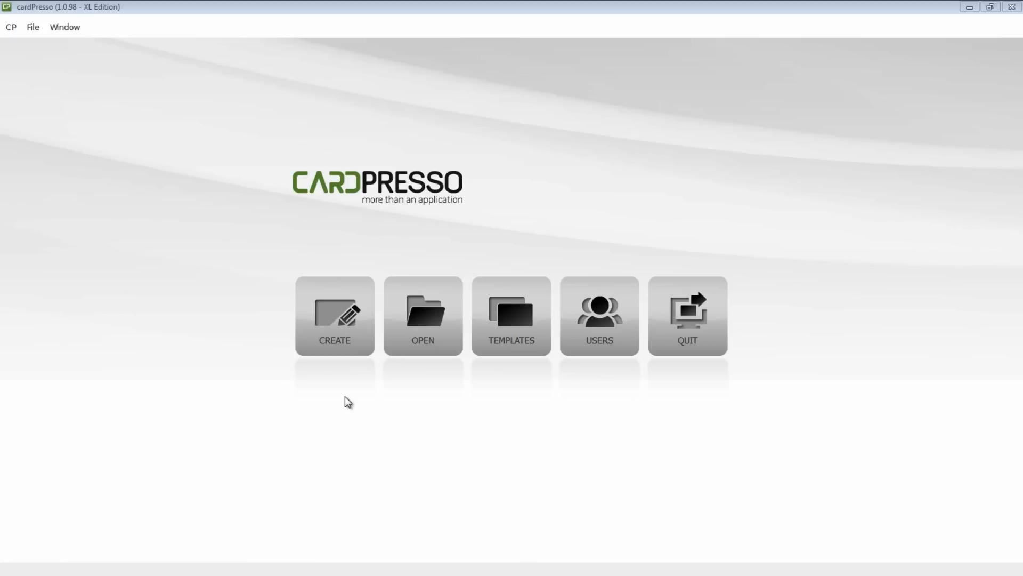
Start a new card design and select the CR80 card type.
click(334, 315)
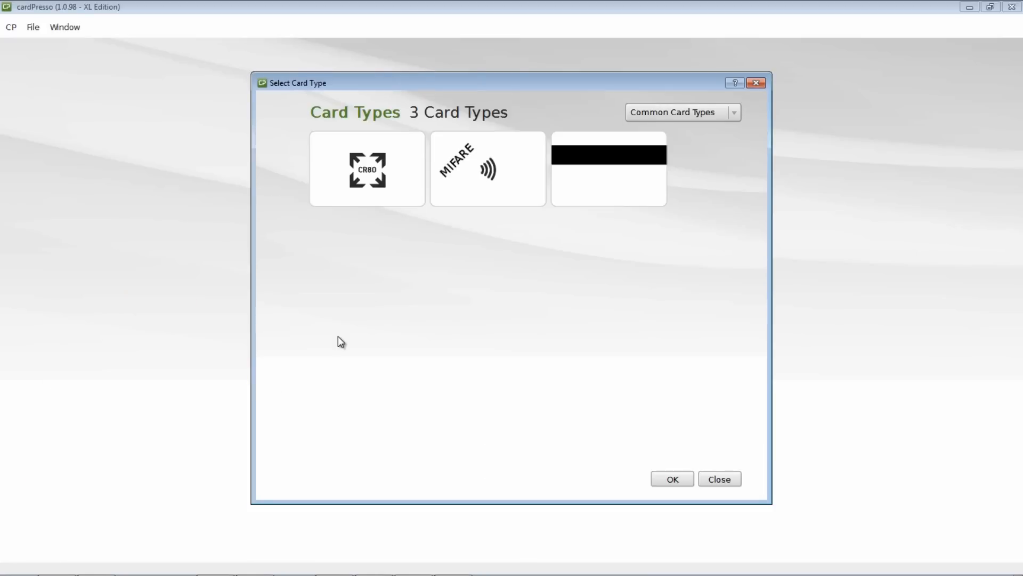
mouse_move(332, 333)
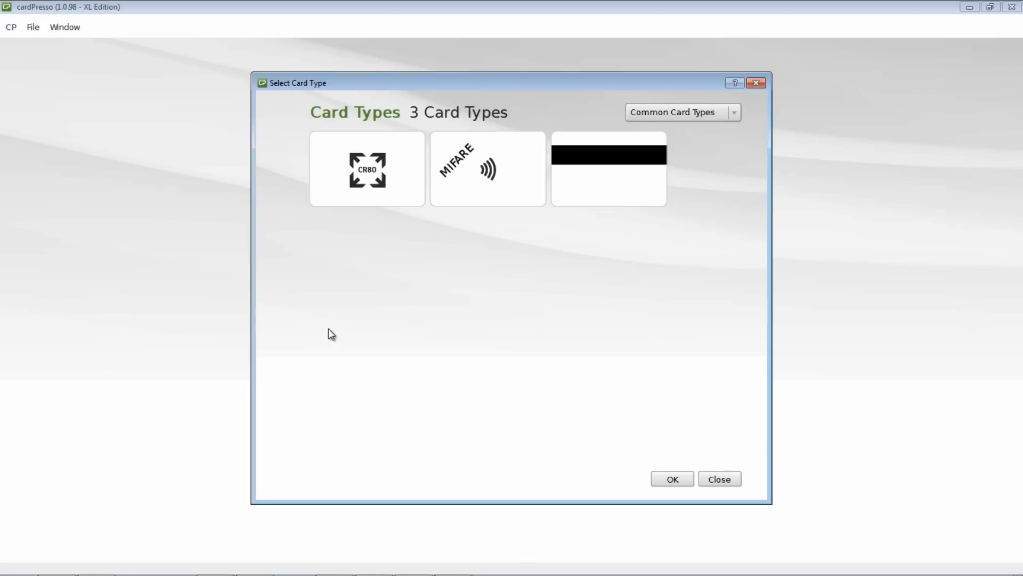
click(367, 168)
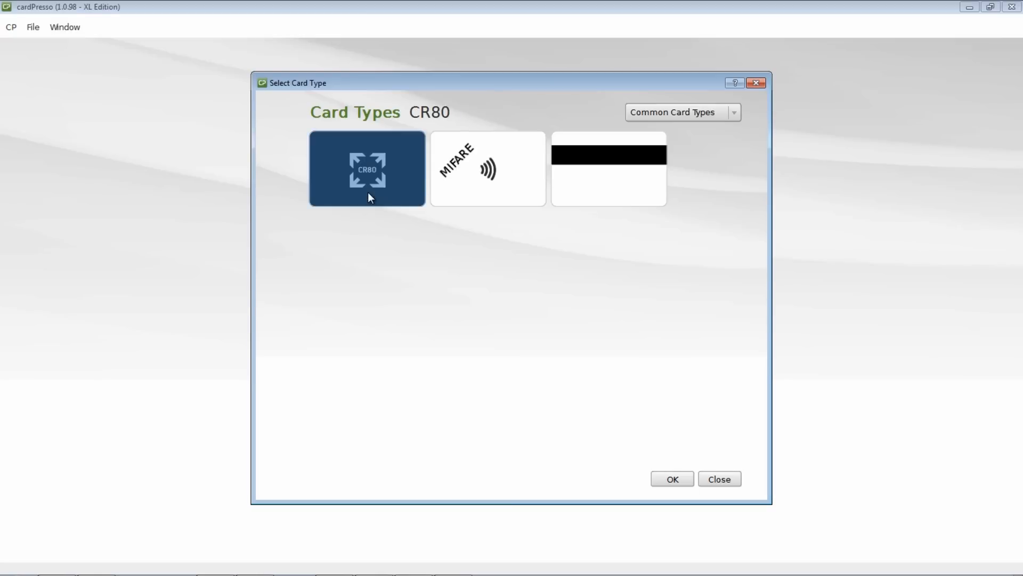
mouse_move(447, 276)
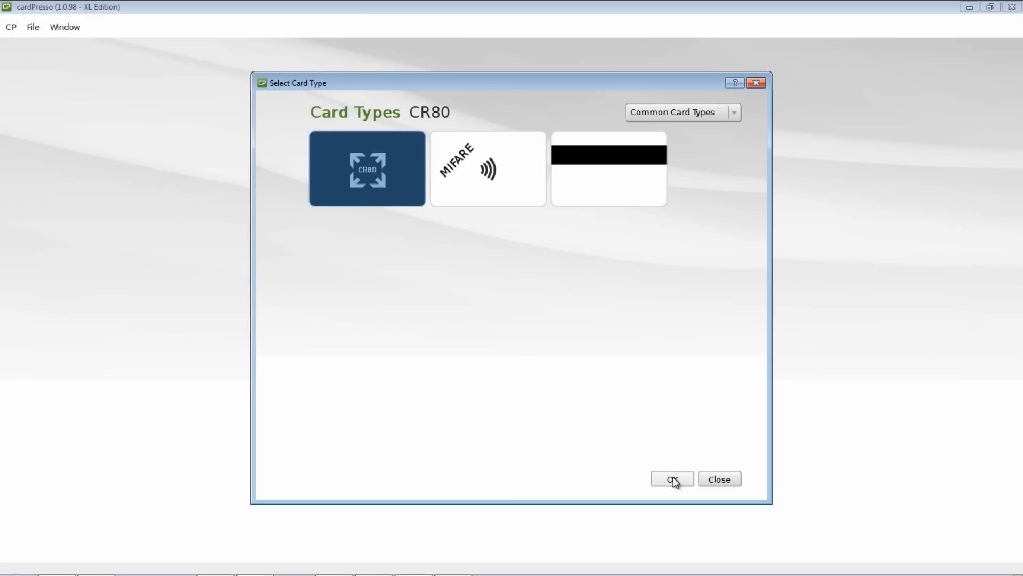
Confirm CR80, load Background.jpg onto the card and set it as the background.
click(671, 479)
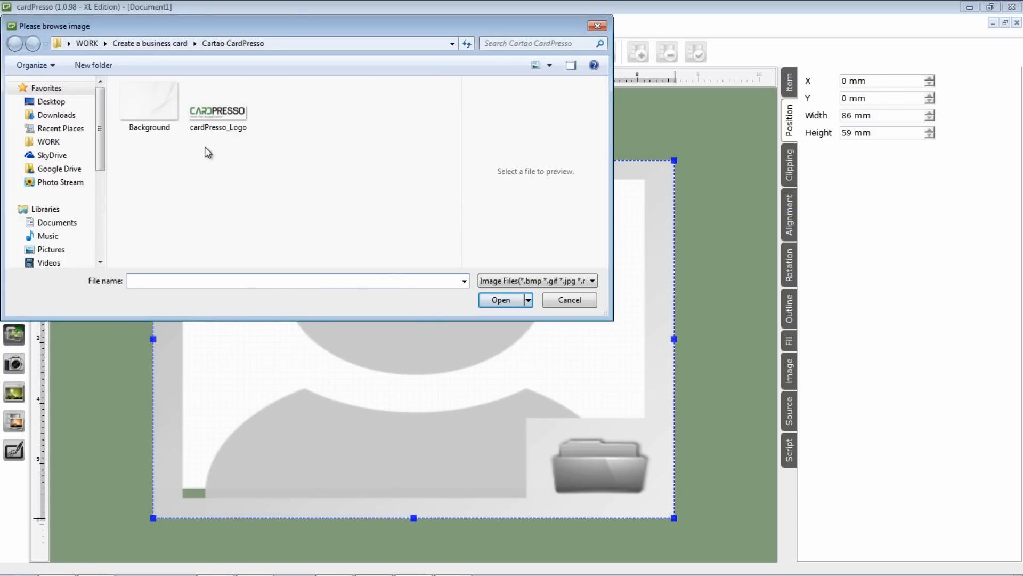
click(148, 99)
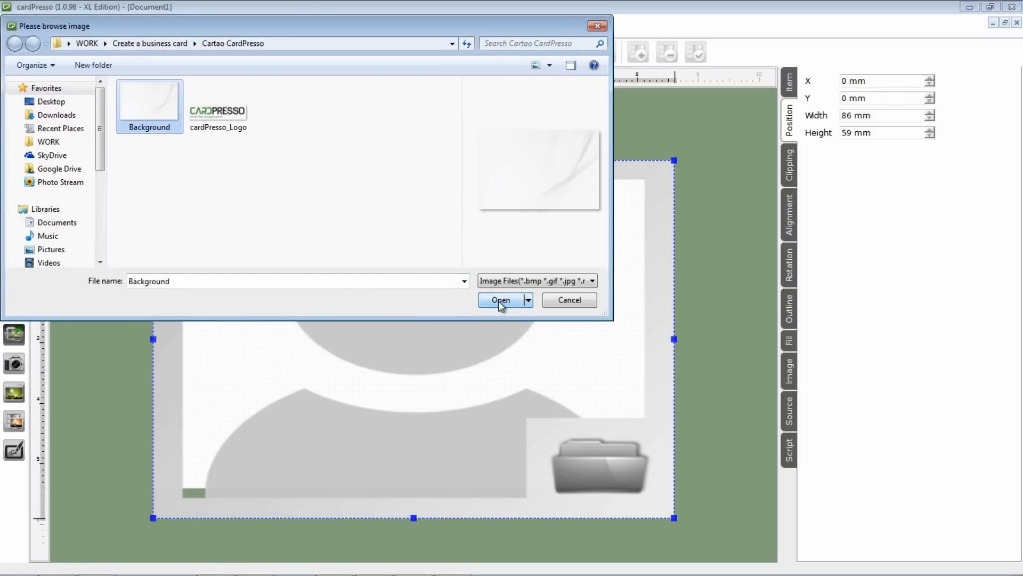
click(500, 300)
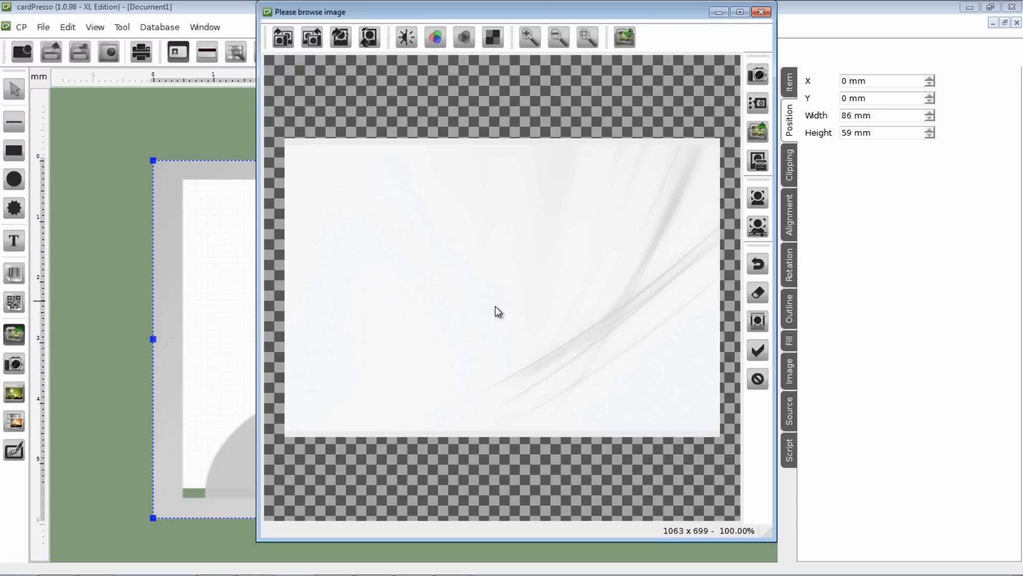
mouse_move(757, 349)
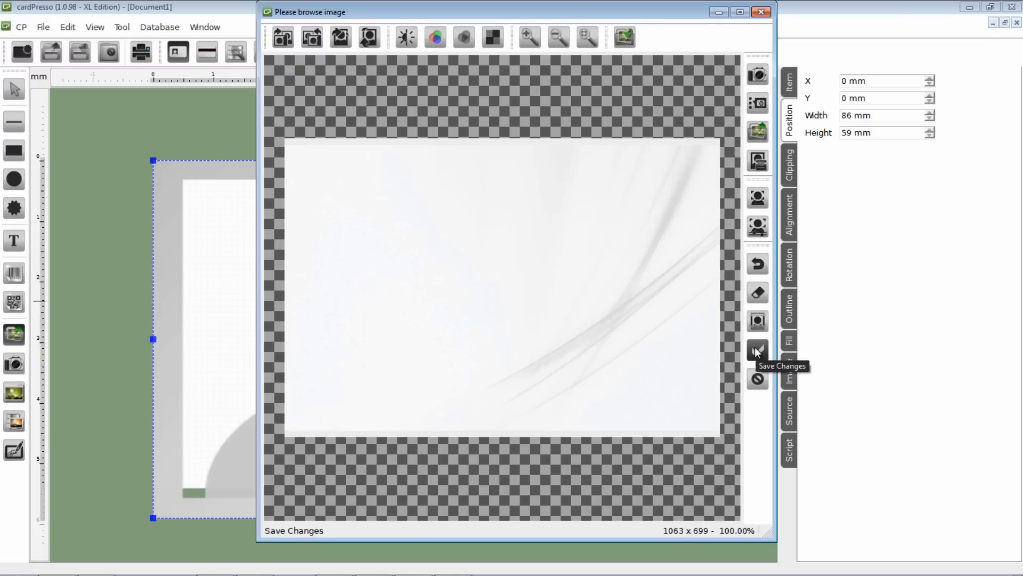
click(756, 351)
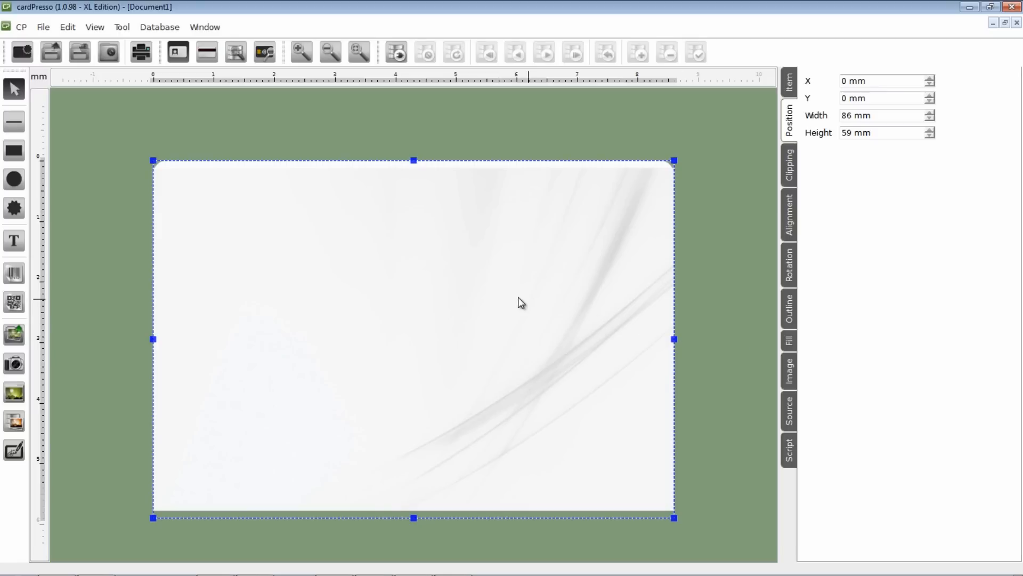
mouse_move(413, 283)
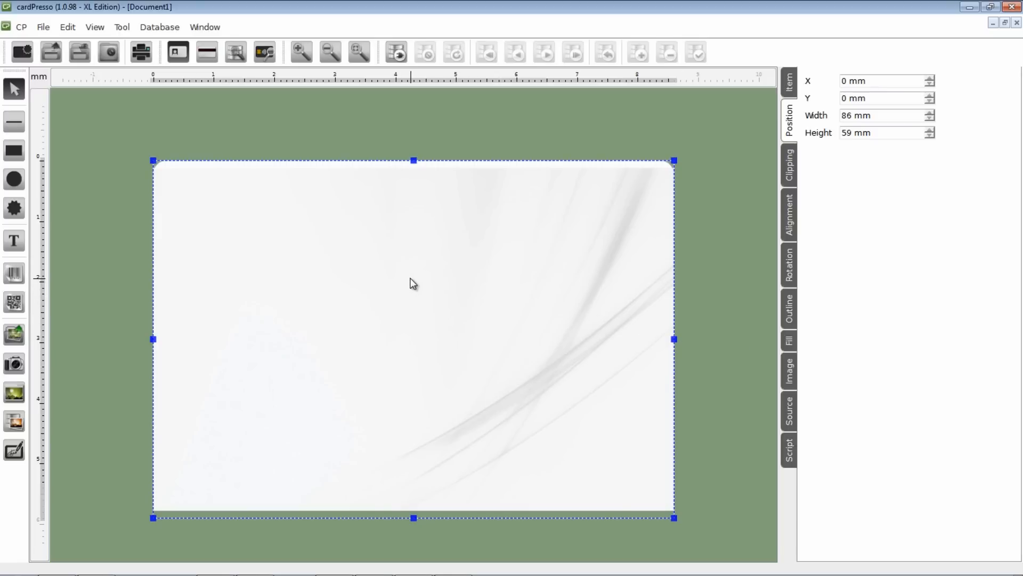
right_click(413, 283)
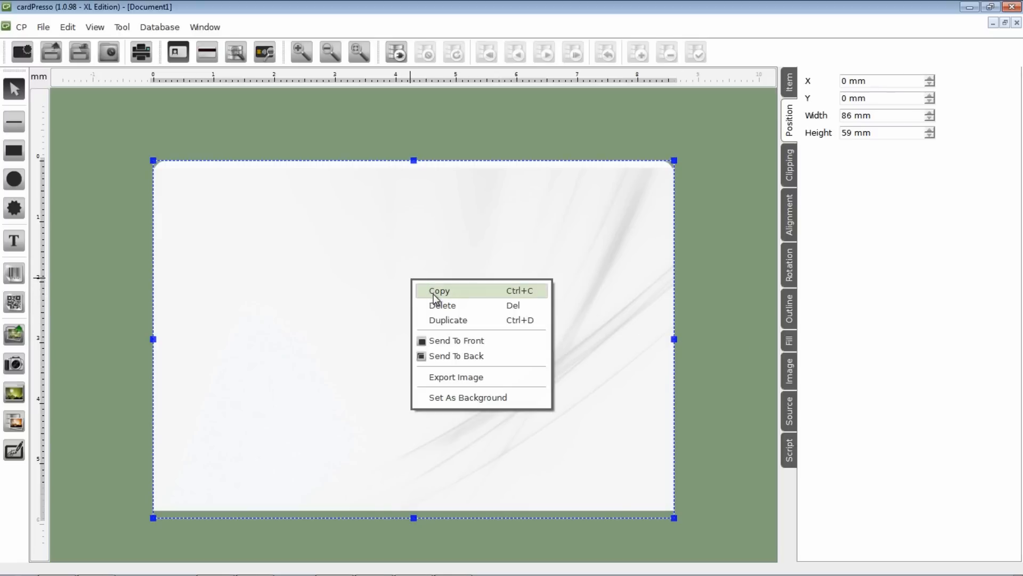
mouse_move(454, 344)
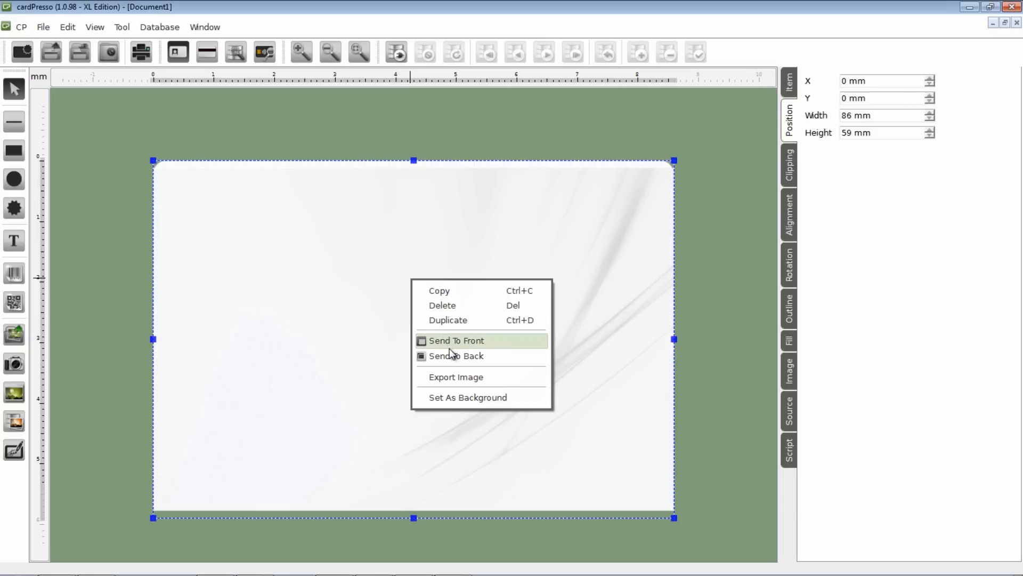
mouse_move(467, 396)
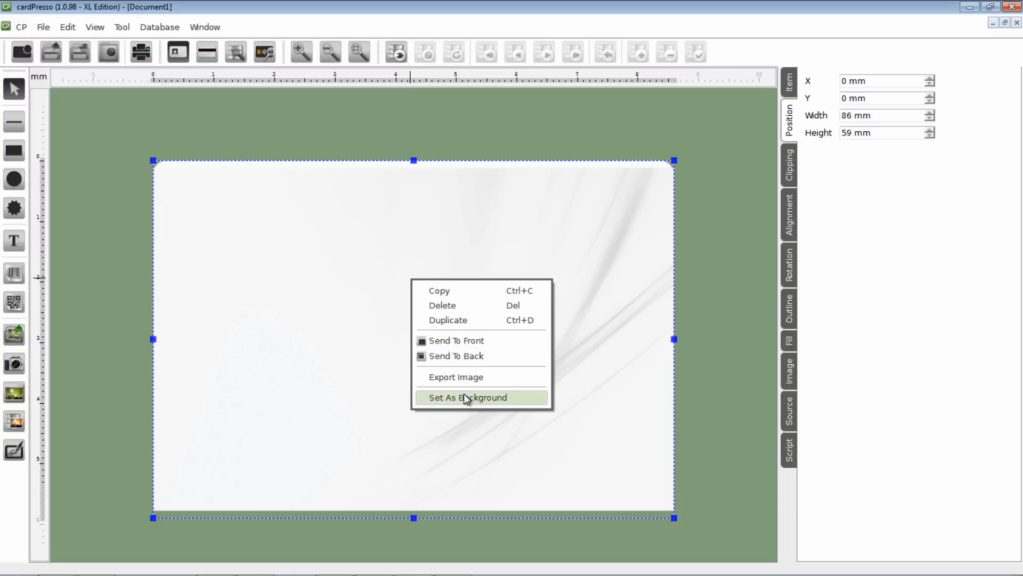
click(466, 398)
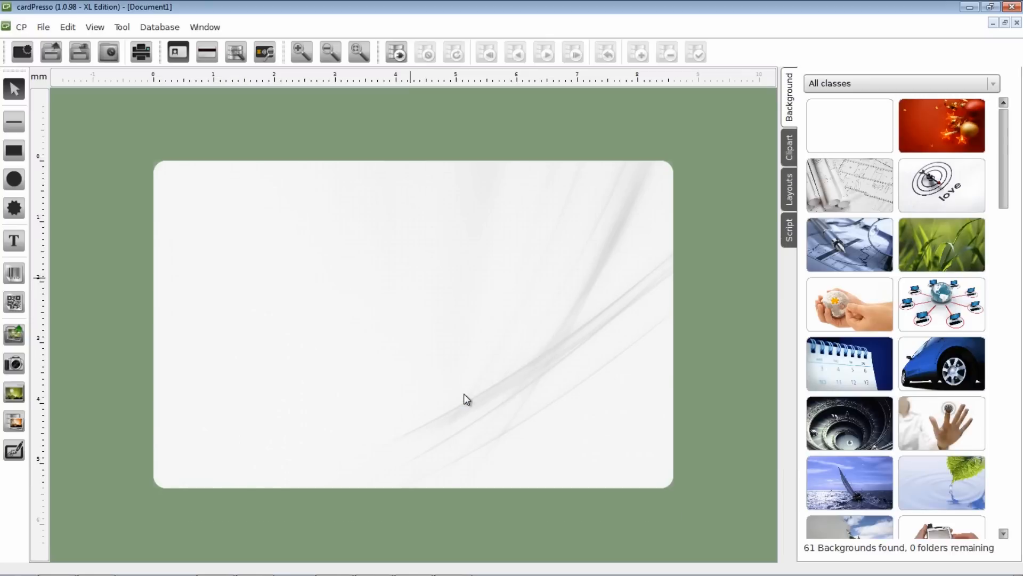
mouse_move(178, 339)
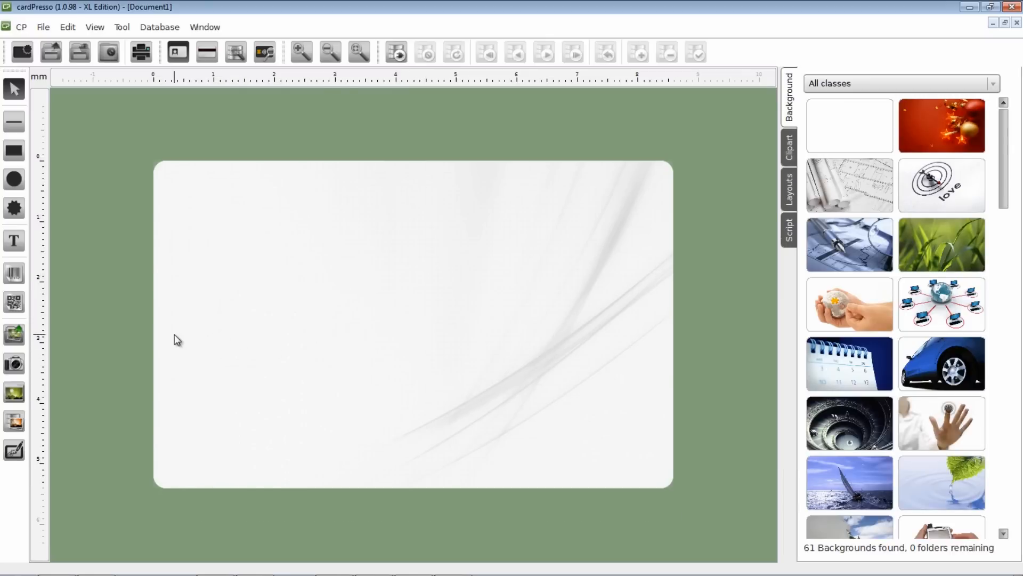
mouse_move(14, 334)
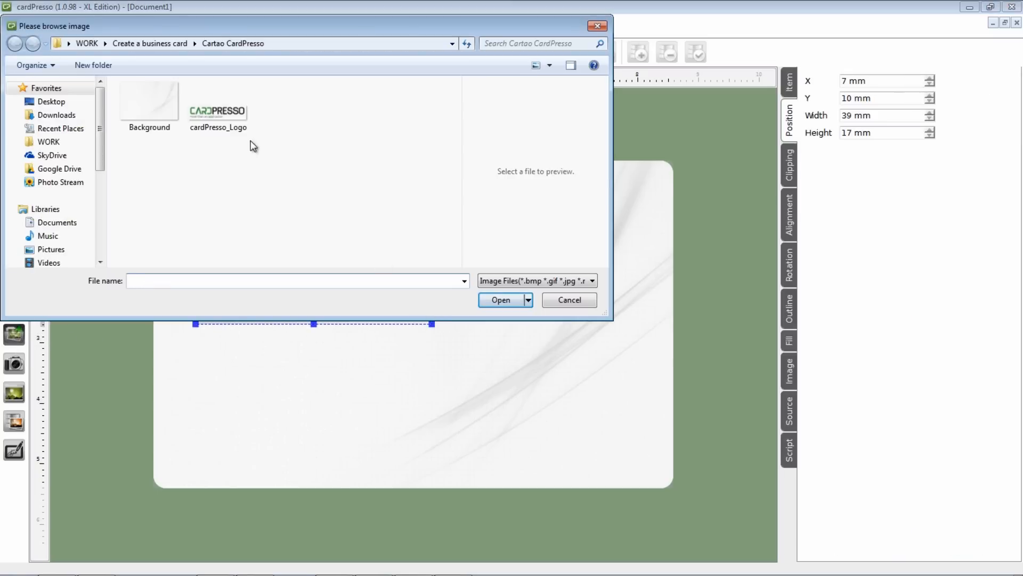
Insert the cardPresso_Logo image into the card's upper-left area.
click(218, 107)
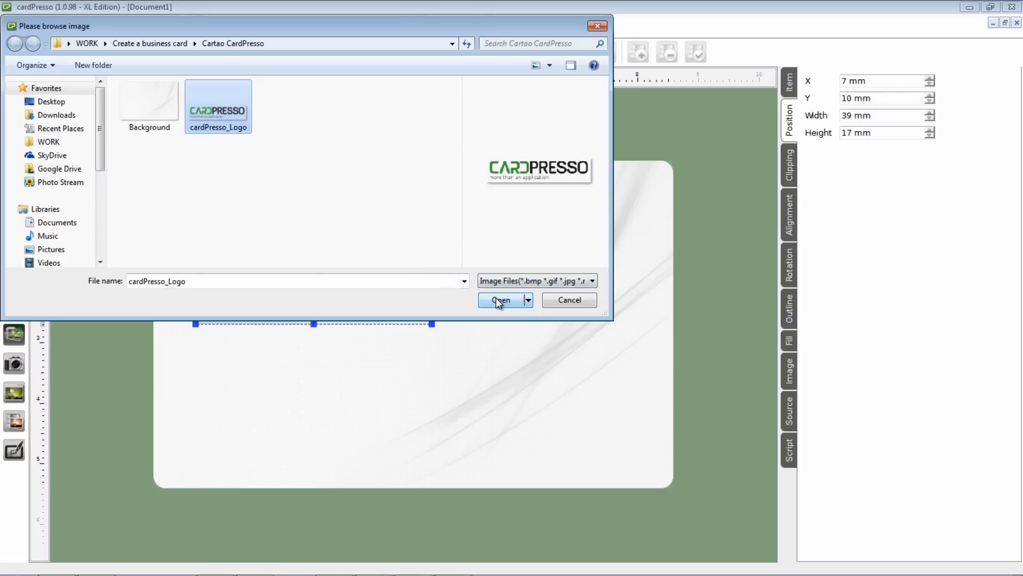
click(500, 299)
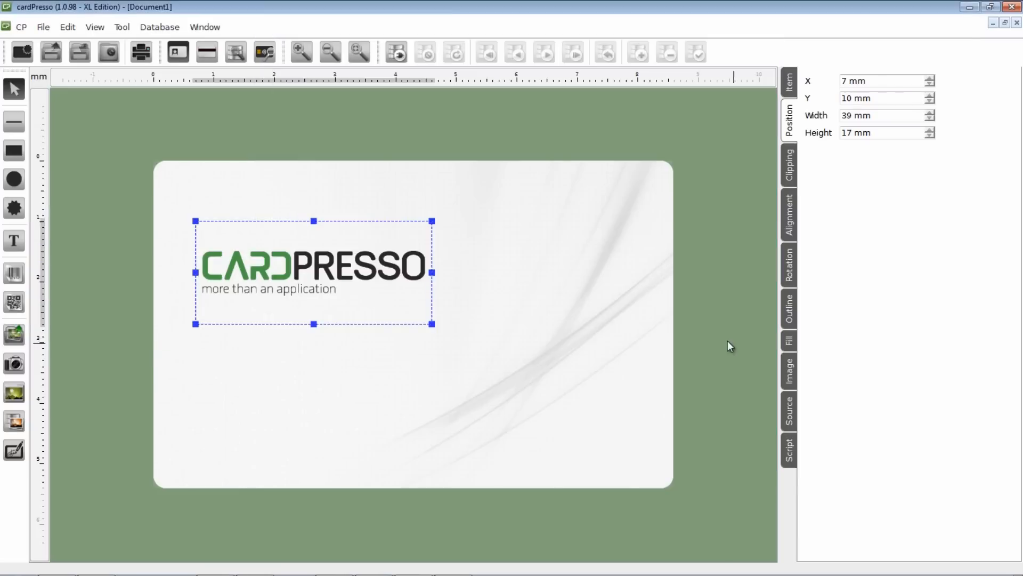
mouse_move(330, 260)
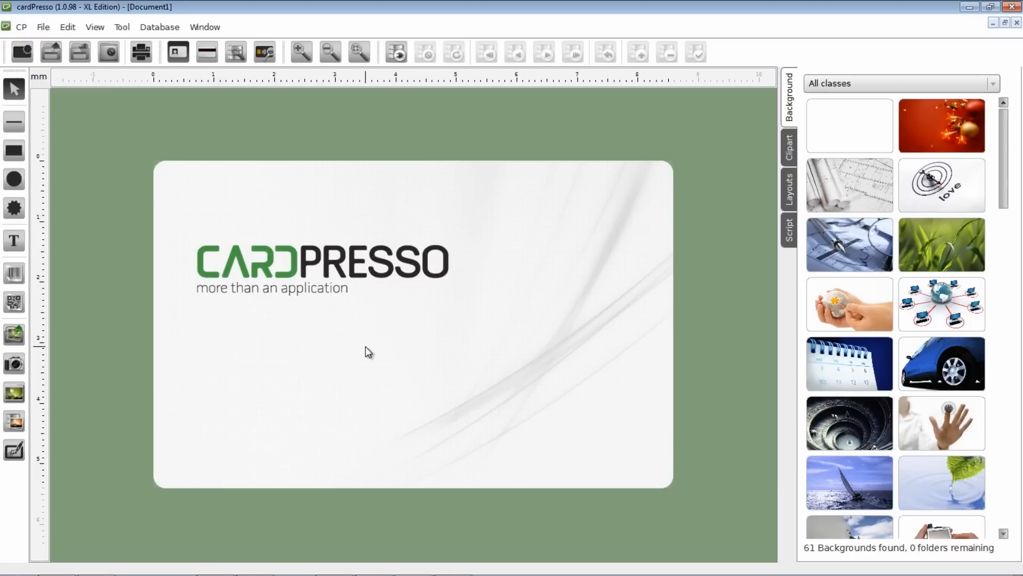
mouse_move(313, 342)
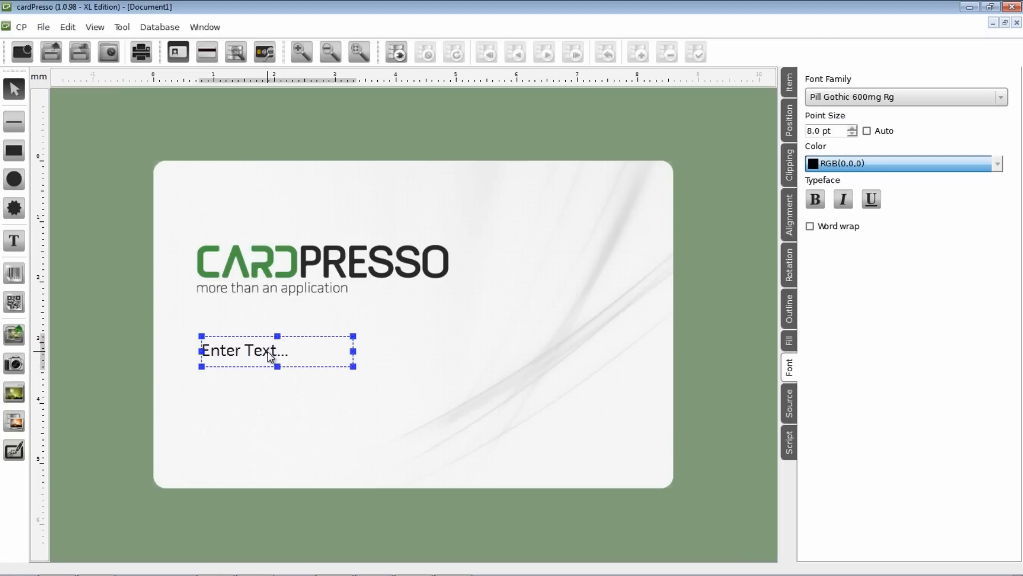
double_click(245, 351)
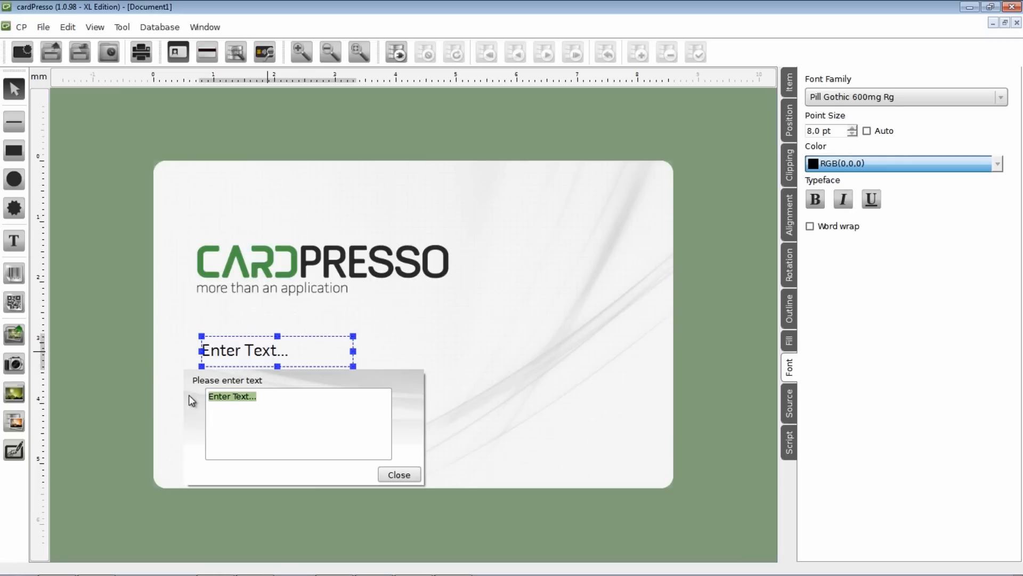
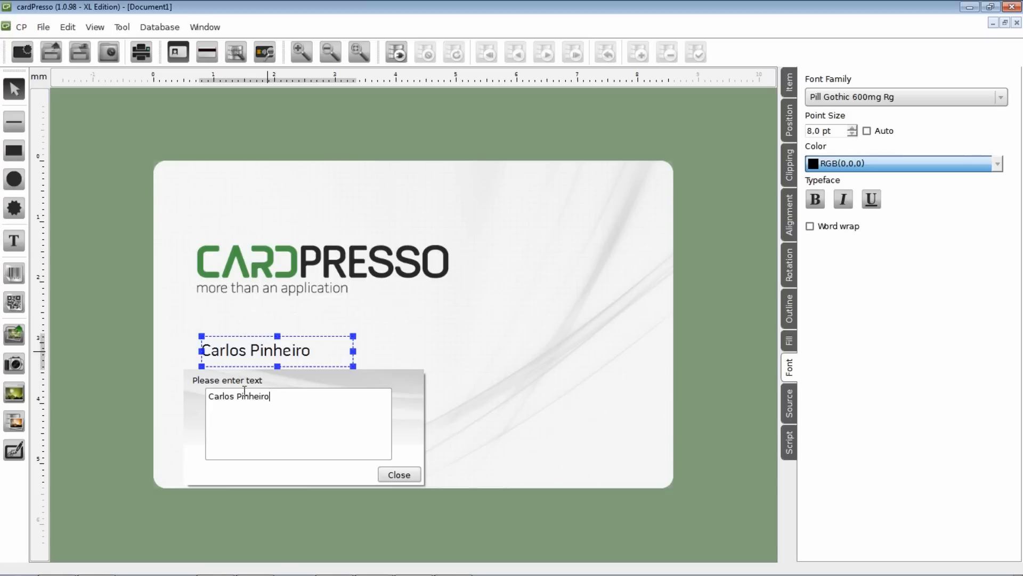
click(398, 474)
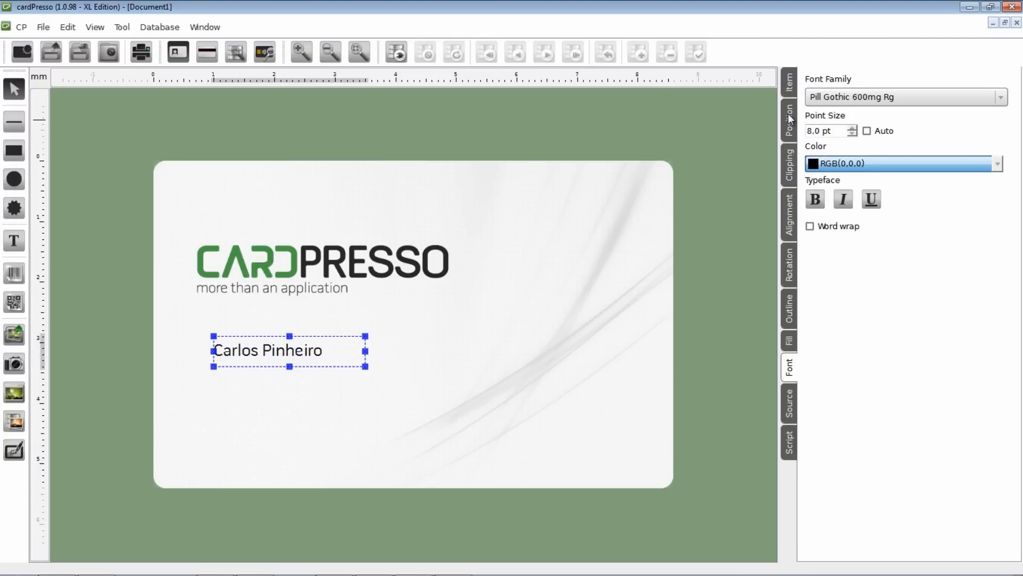
click(788, 121)
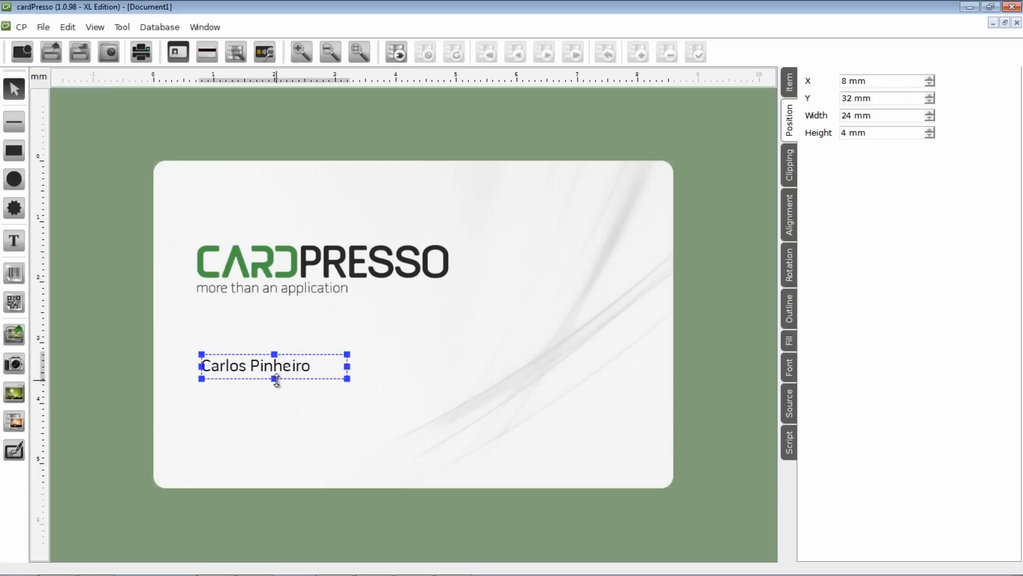
mouse_move(719, 353)
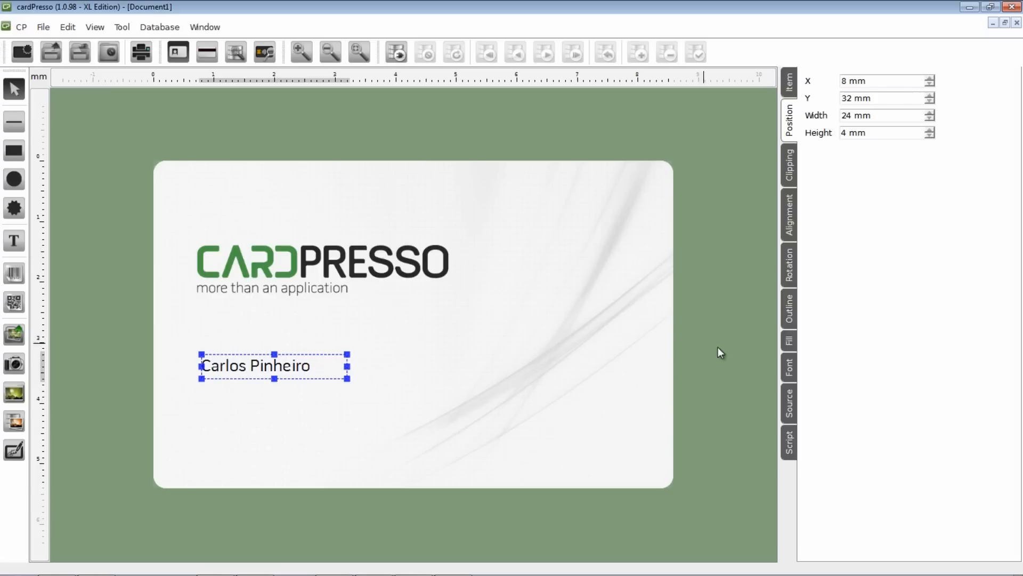
click(789, 366)
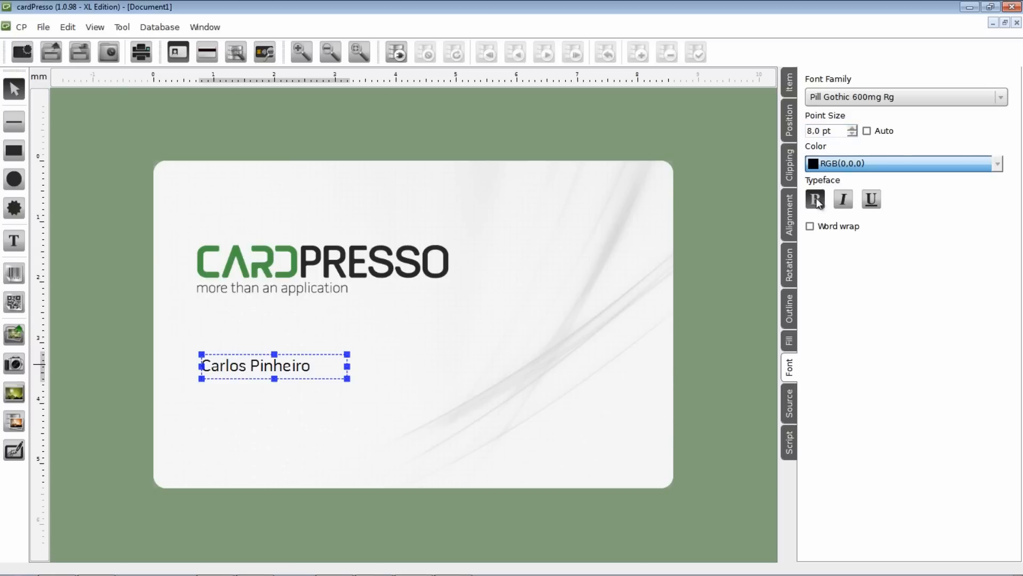
click(815, 199)
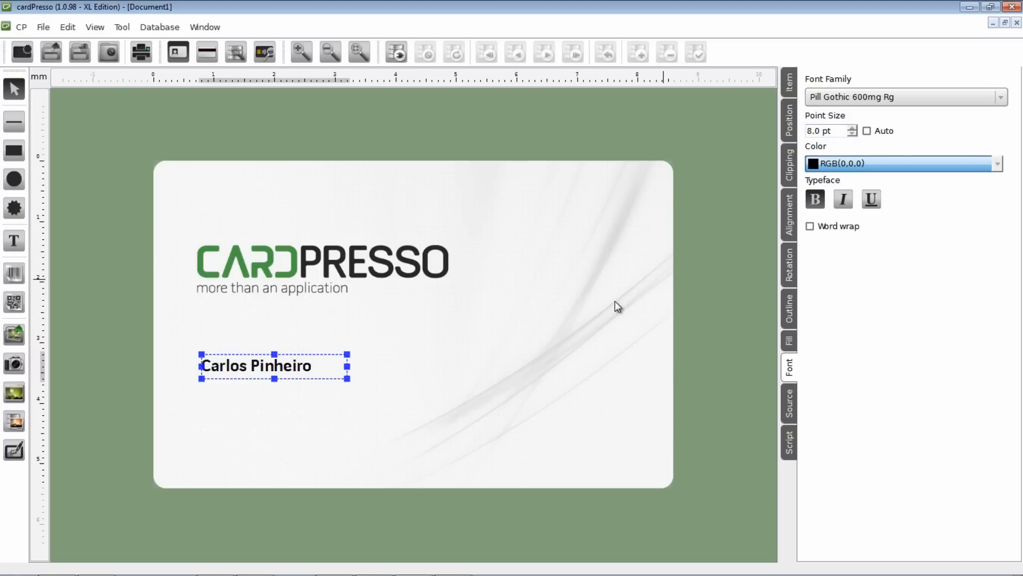
mouse_move(367, 384)
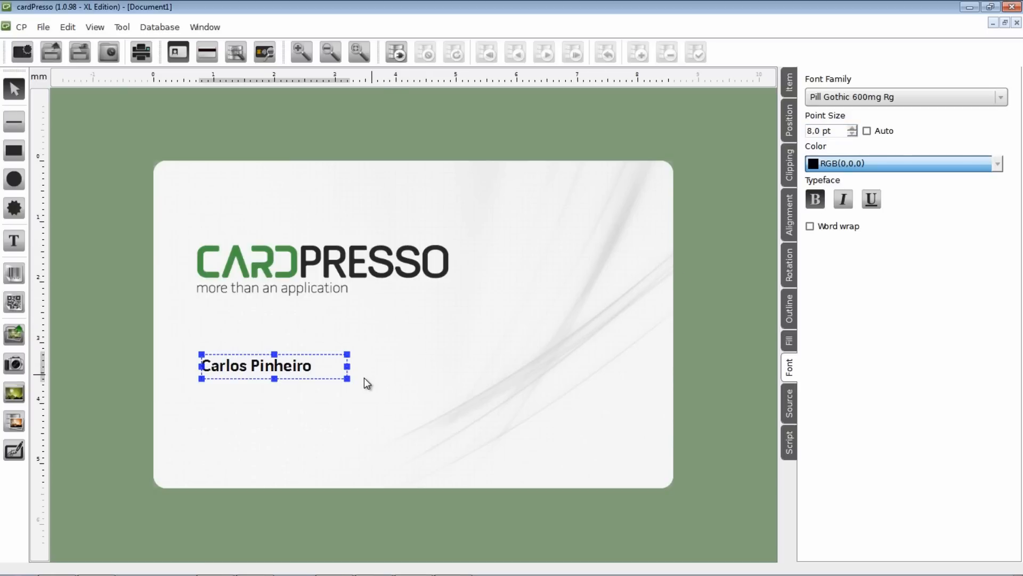
click(788, 107)
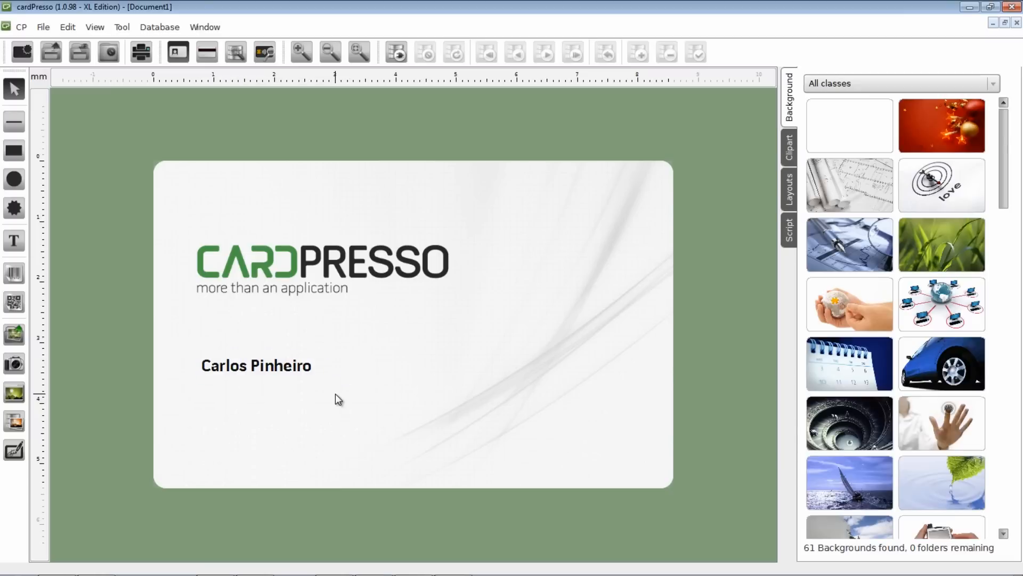
mouse_move(23, 253)
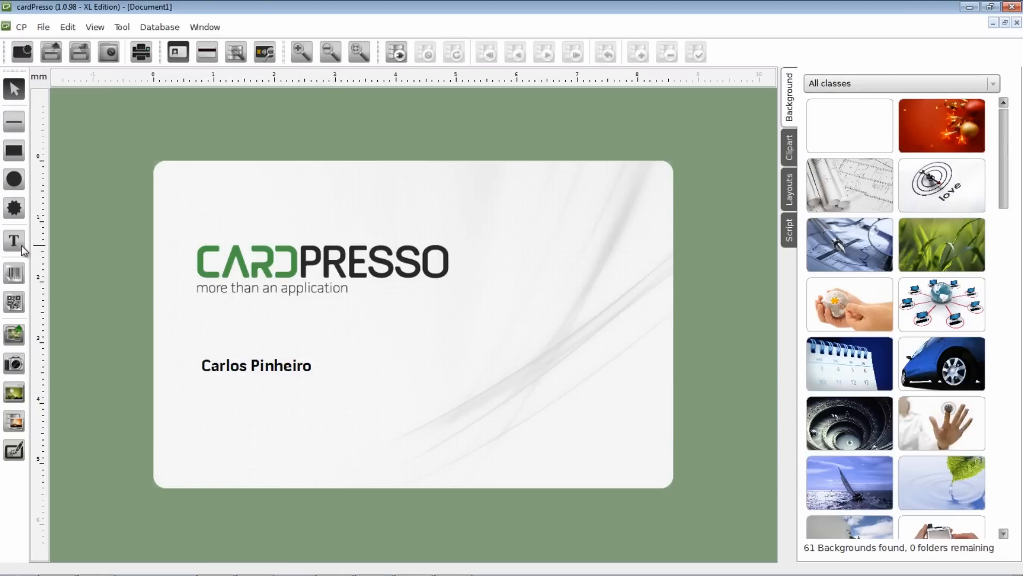
Draw a text field under the name reading 'Technical Support'.
click(14, 240)
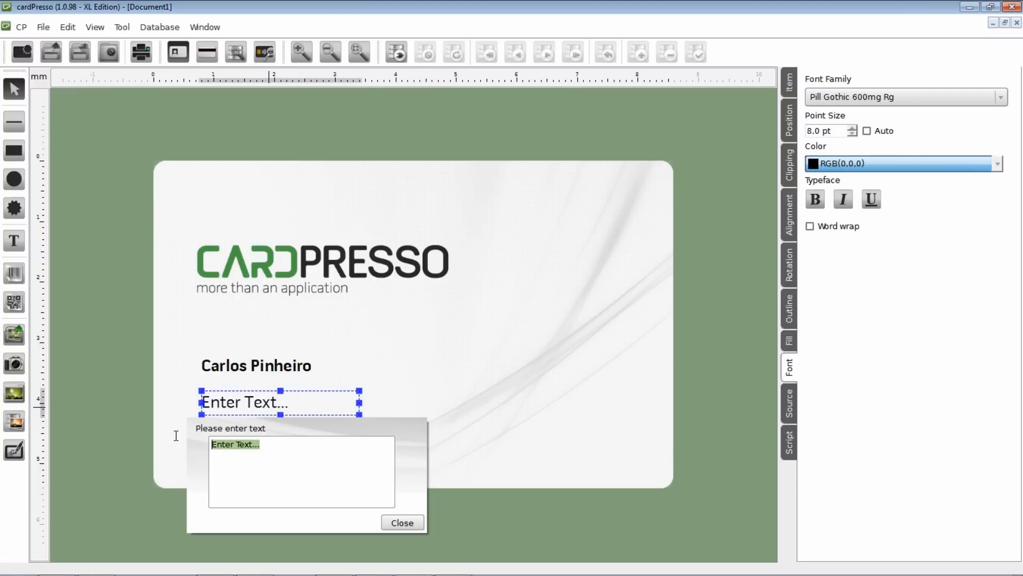
text(Techni)
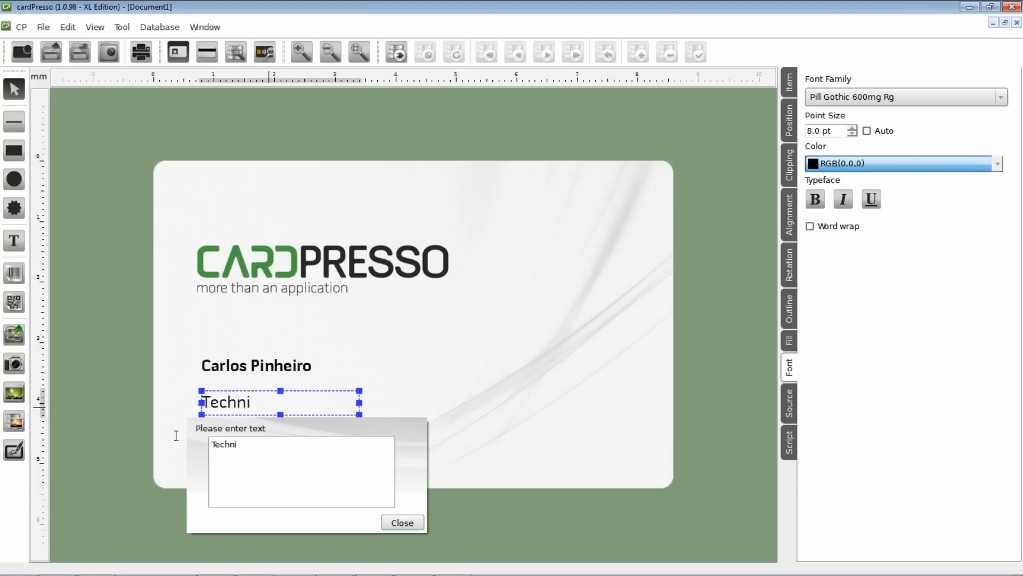
text(cal Suppo)
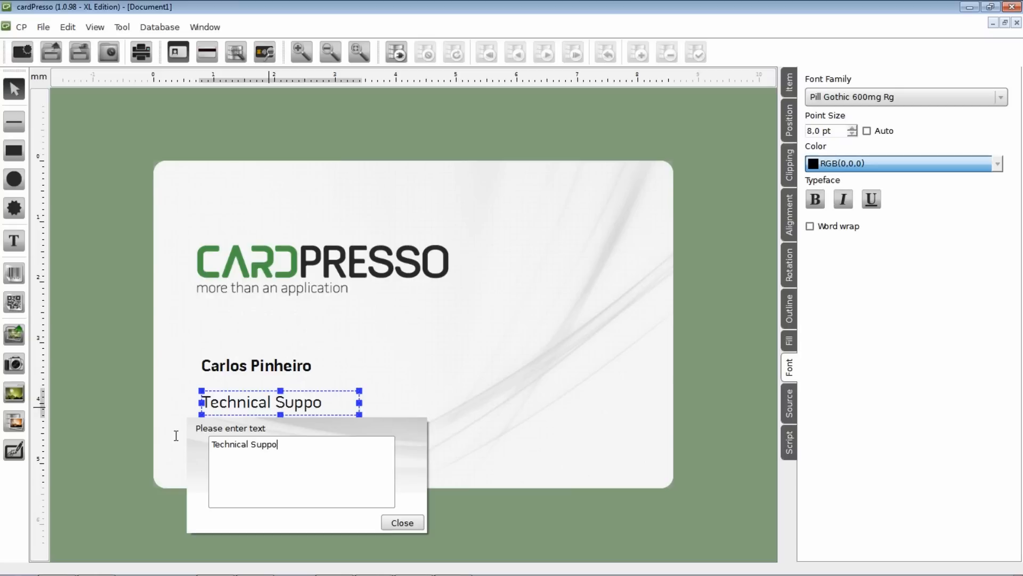
text(rt)
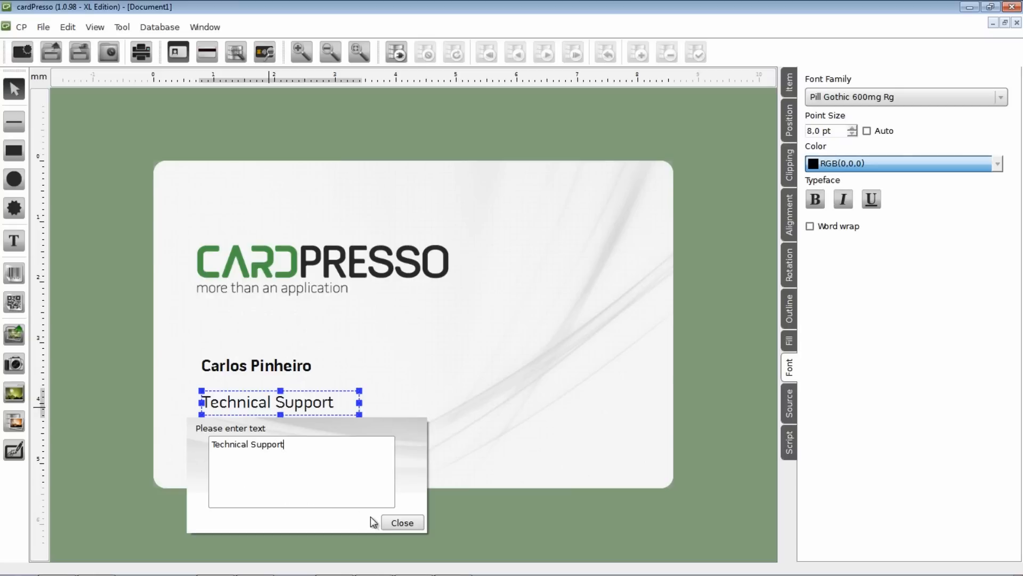
click(402, 522)
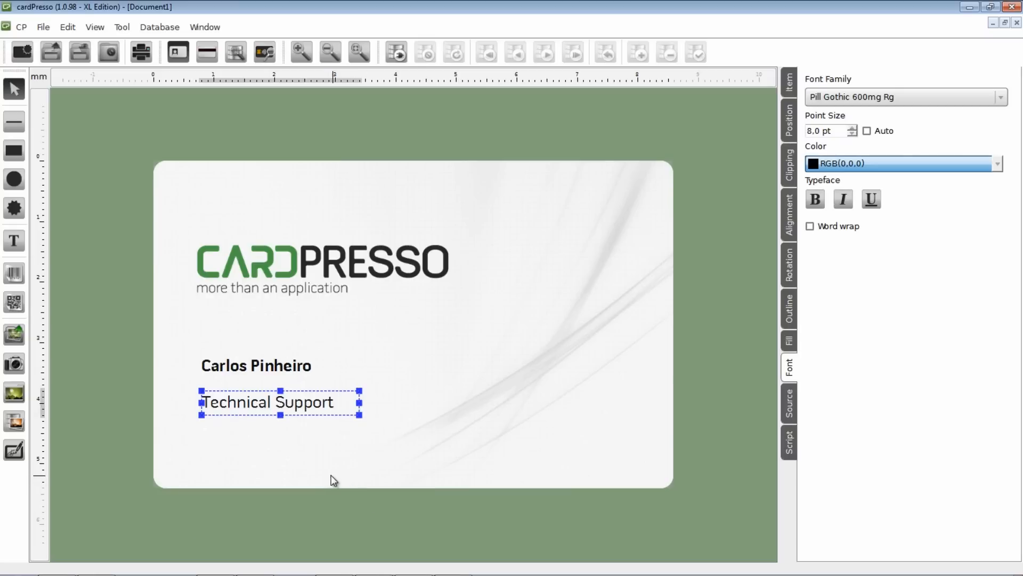
mouse_move(274, 425)
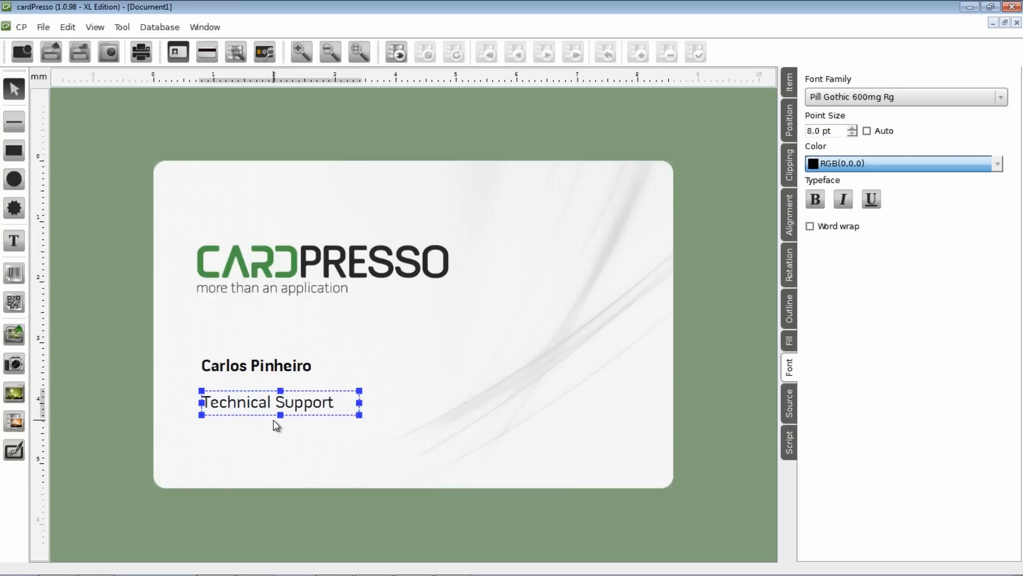
mouse_move(715, 207)
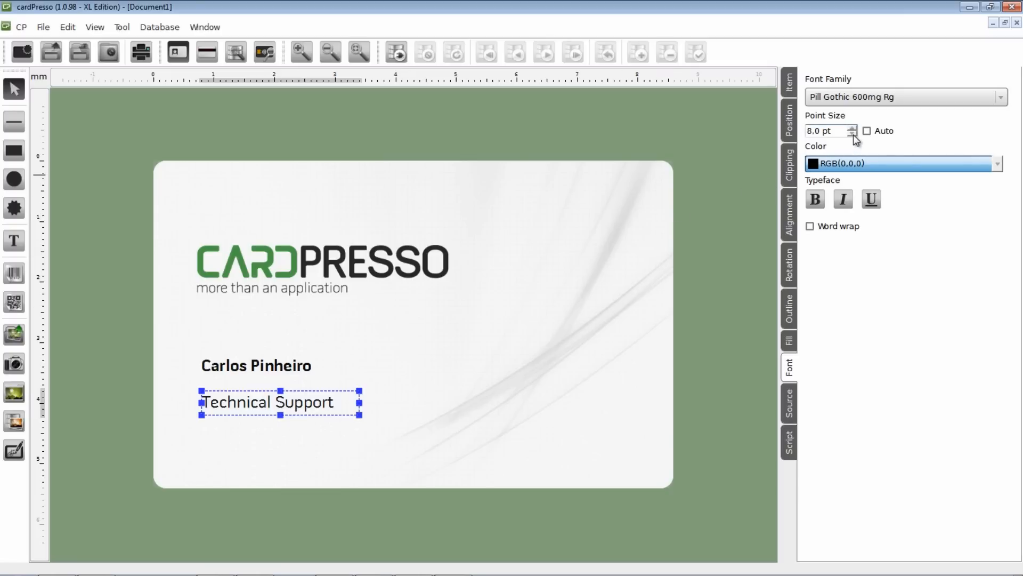
Reduce 'Technical Support' to 7 pt and position it right beneath the name.
click(856, 128)
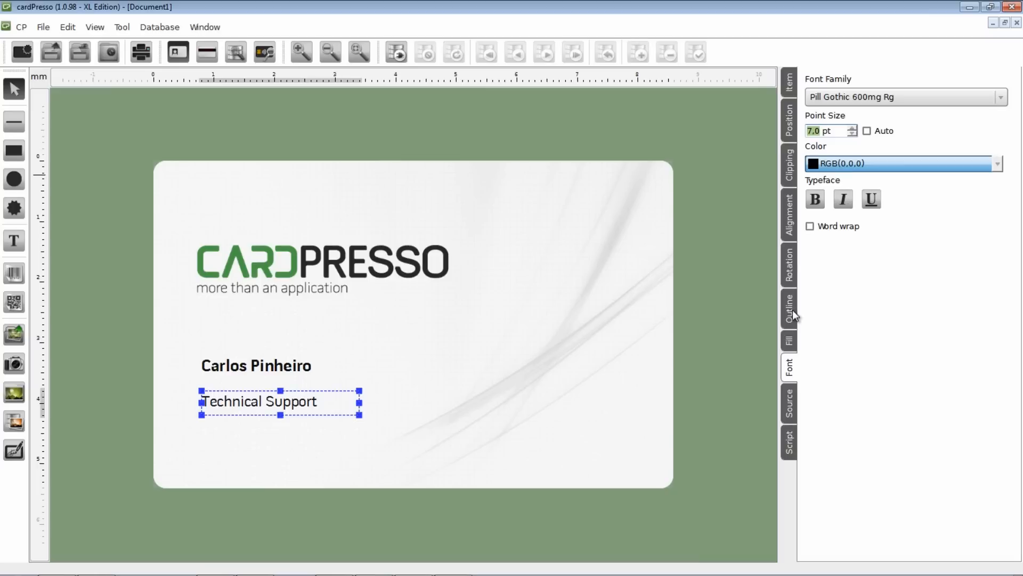
click(789, 119)
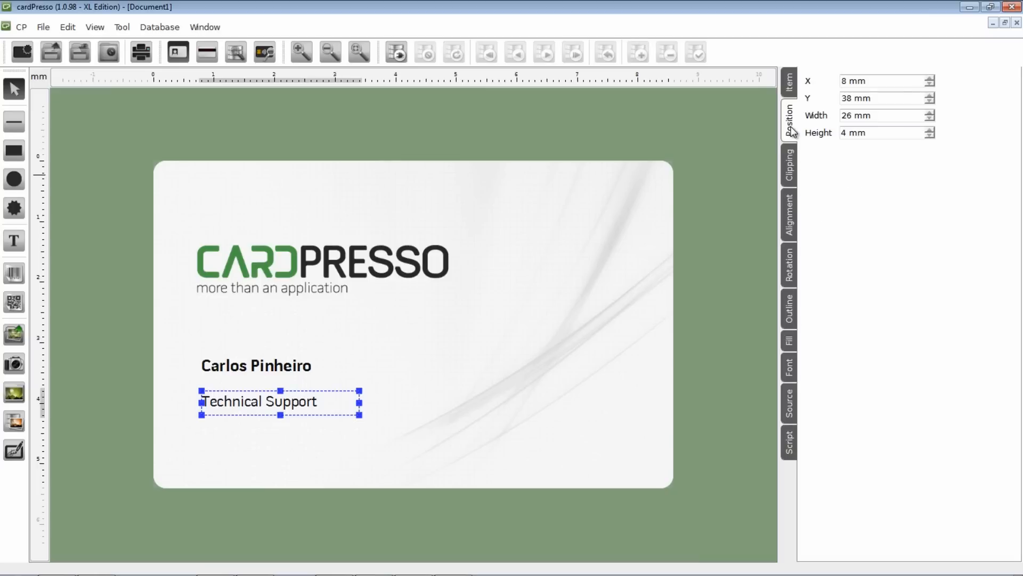
mouse_move(480, 320)
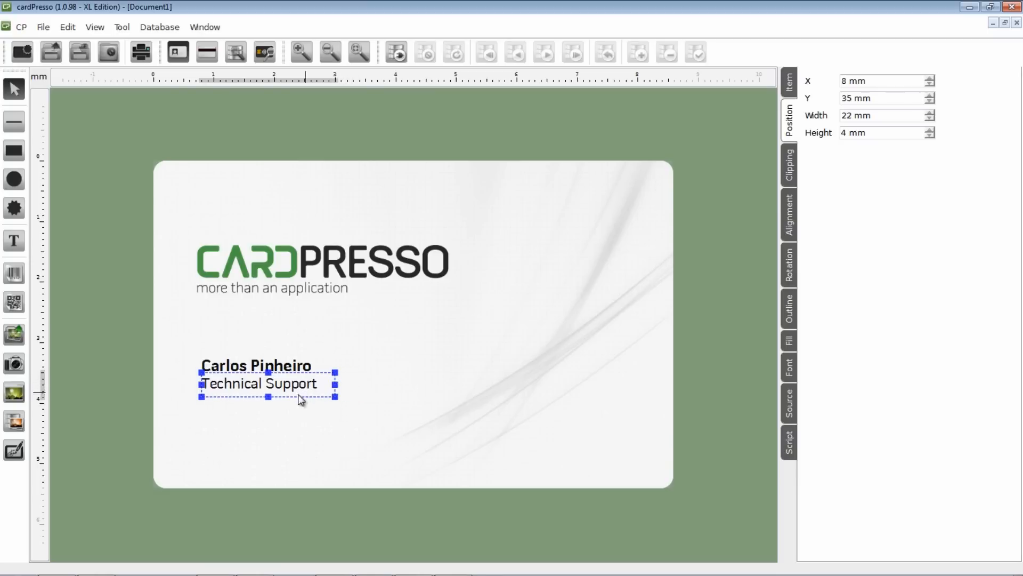
mouse_move(270, 392)
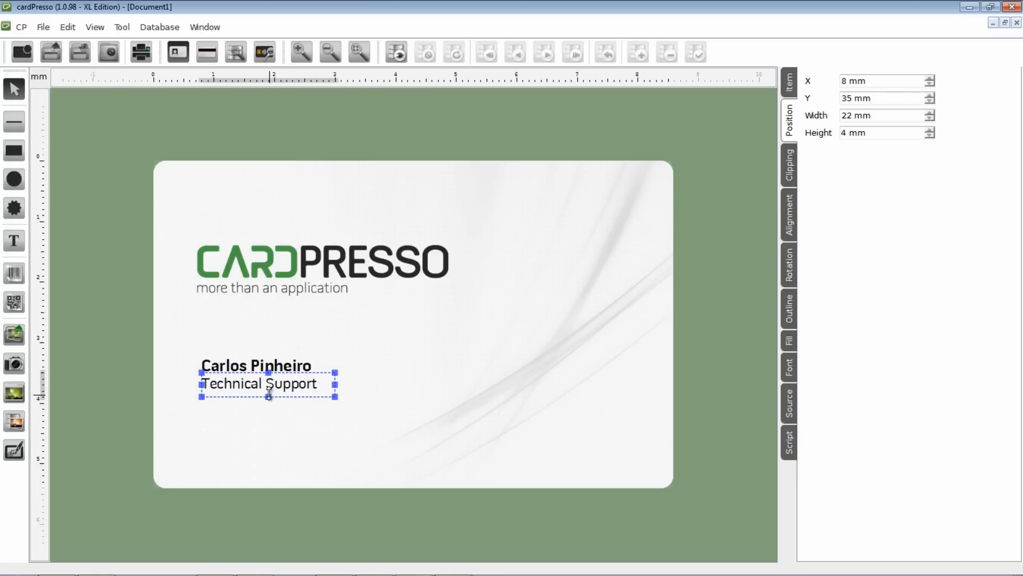
click(363, 385)
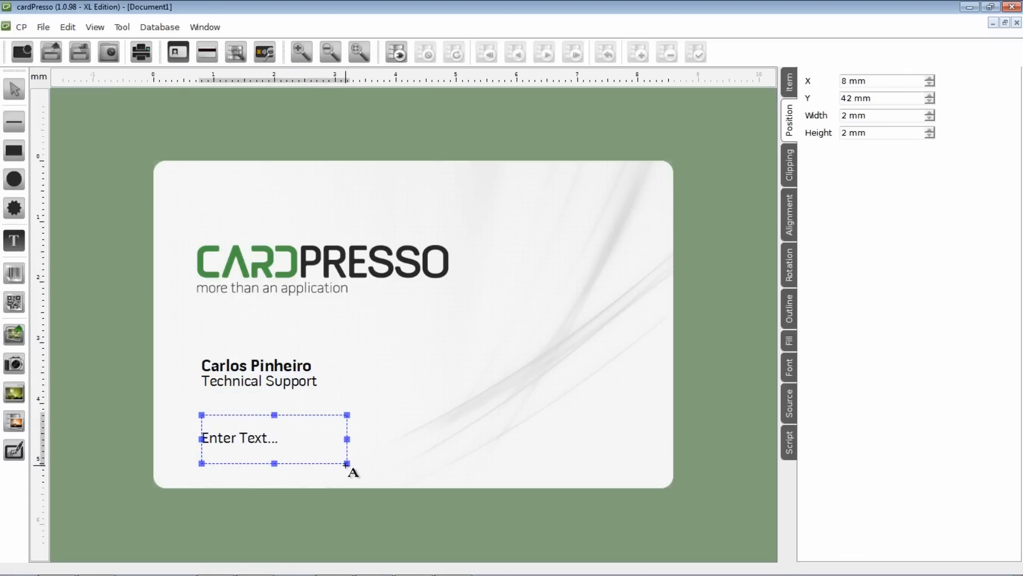
double_click(274, 438)
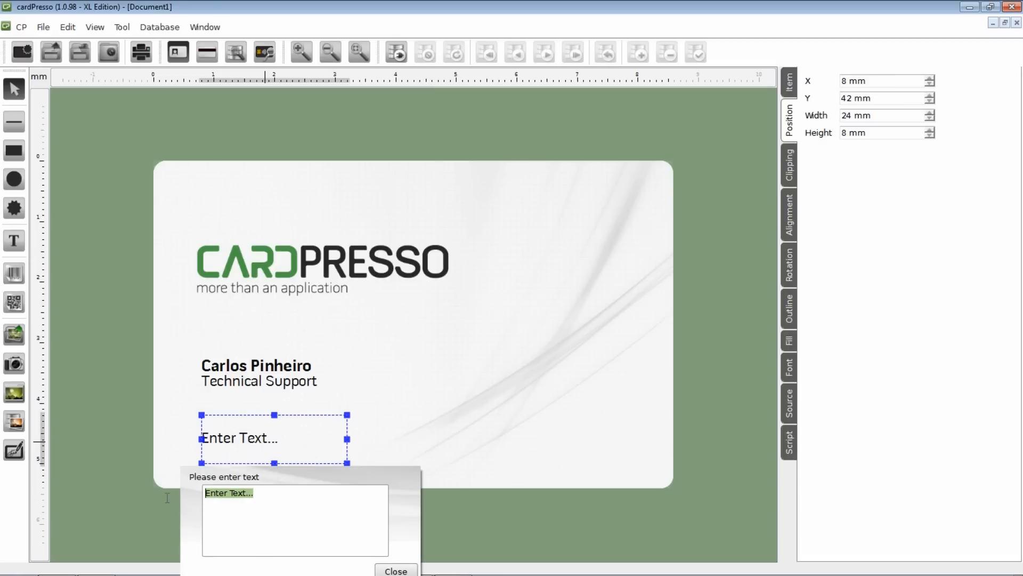
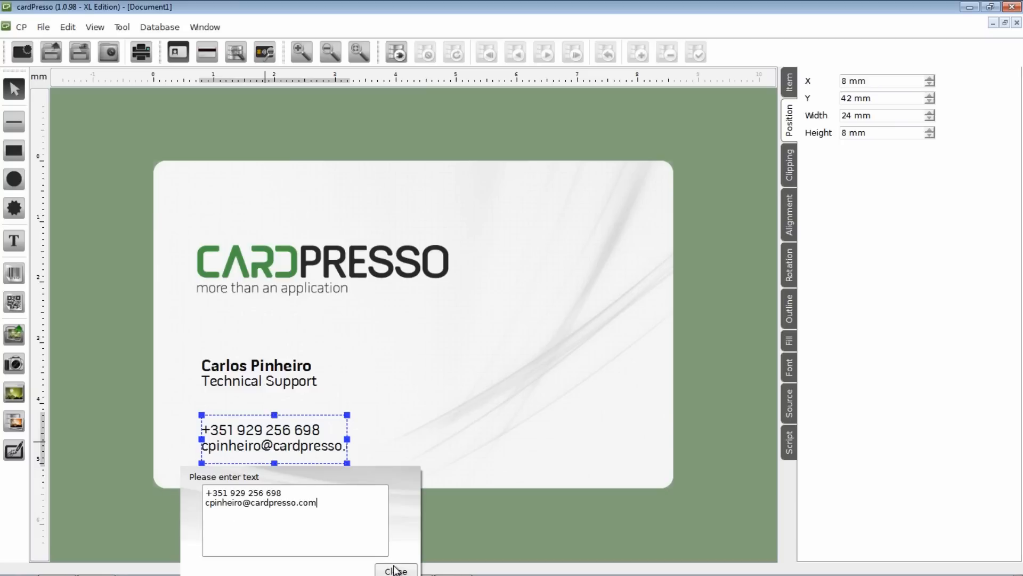
click(395, 570)
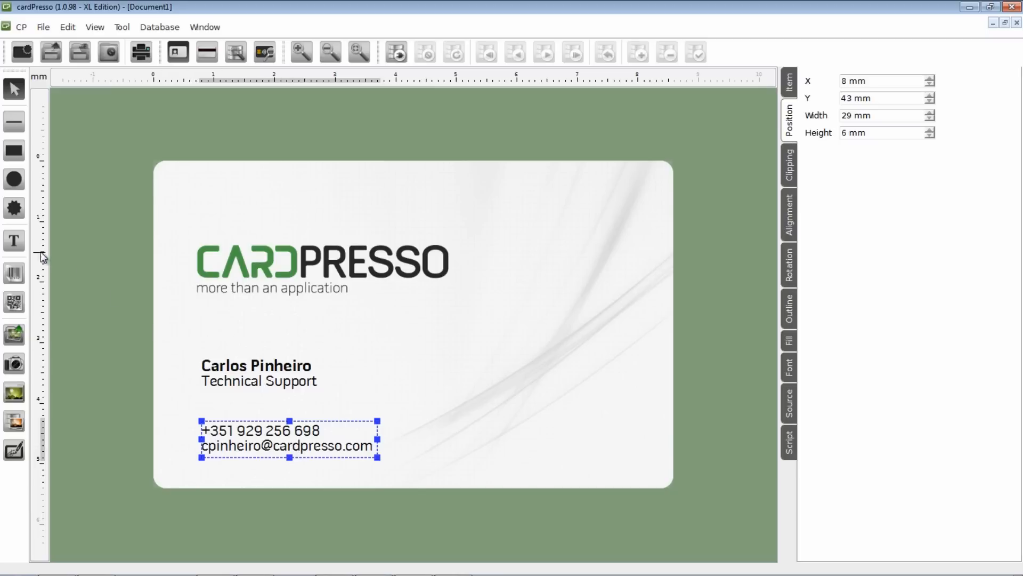
mouse_move(13, 243)
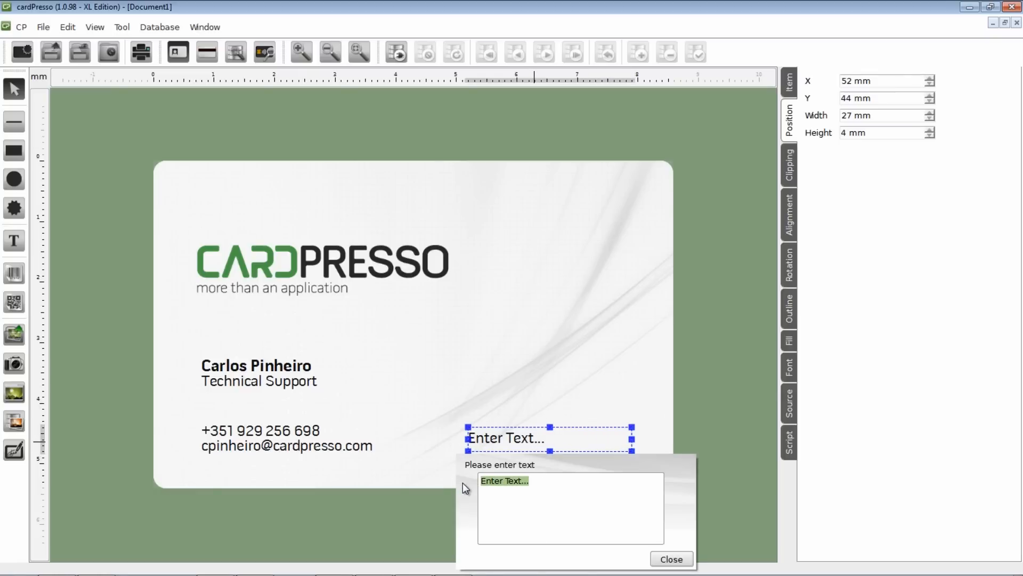
text(www.card)
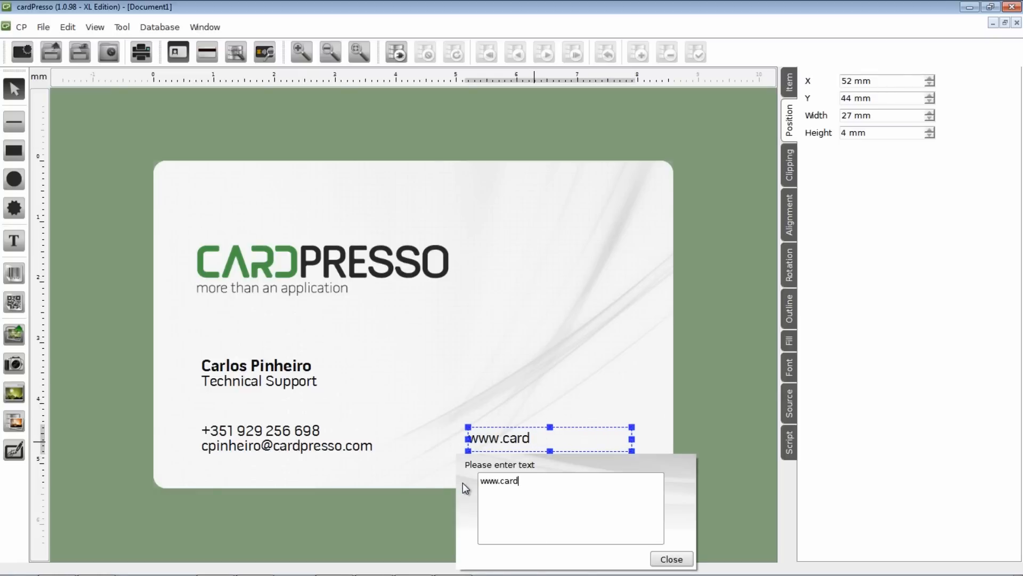
text(presso.com)
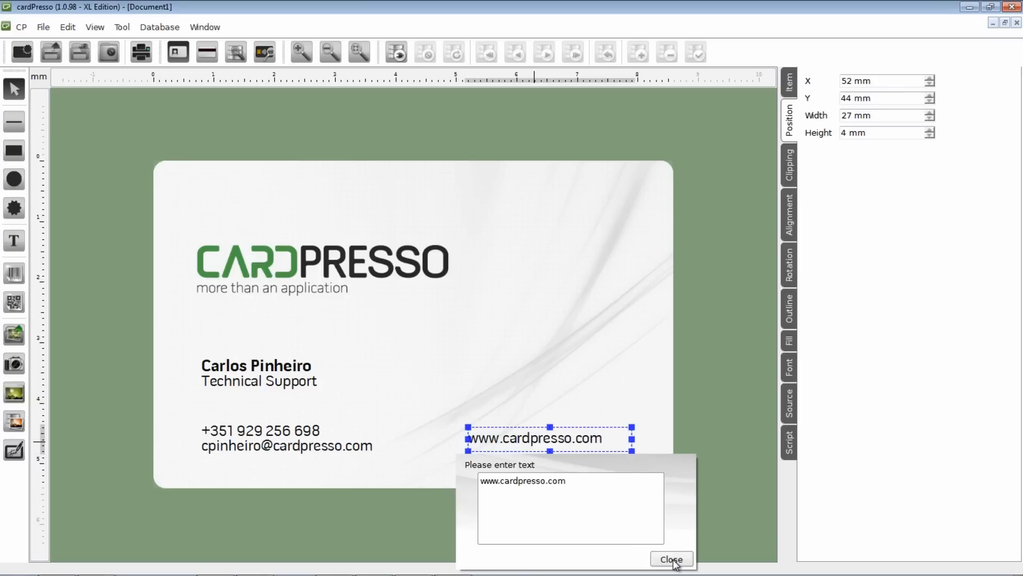
click(671, 559)
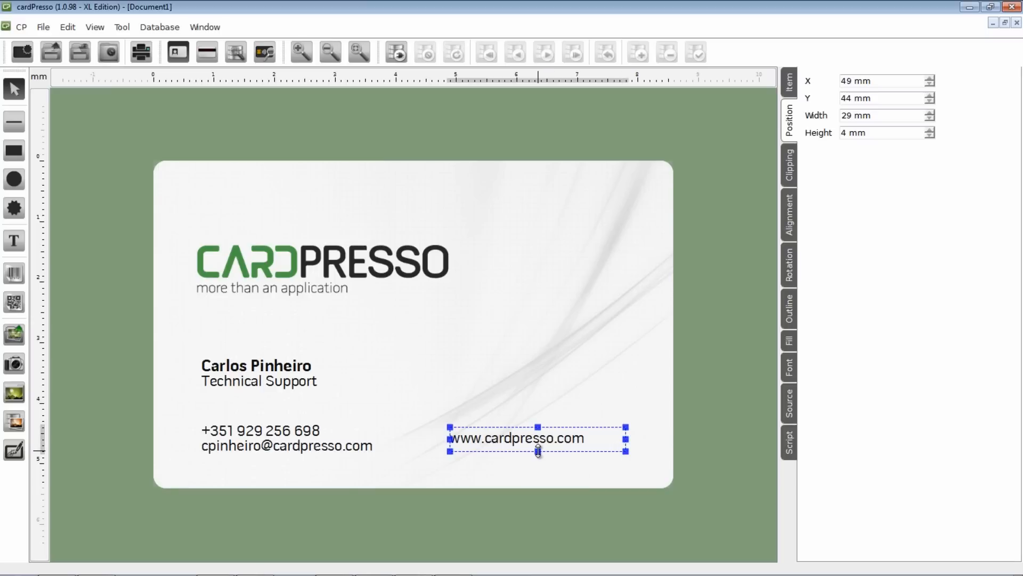
mouse_move(788, 380)
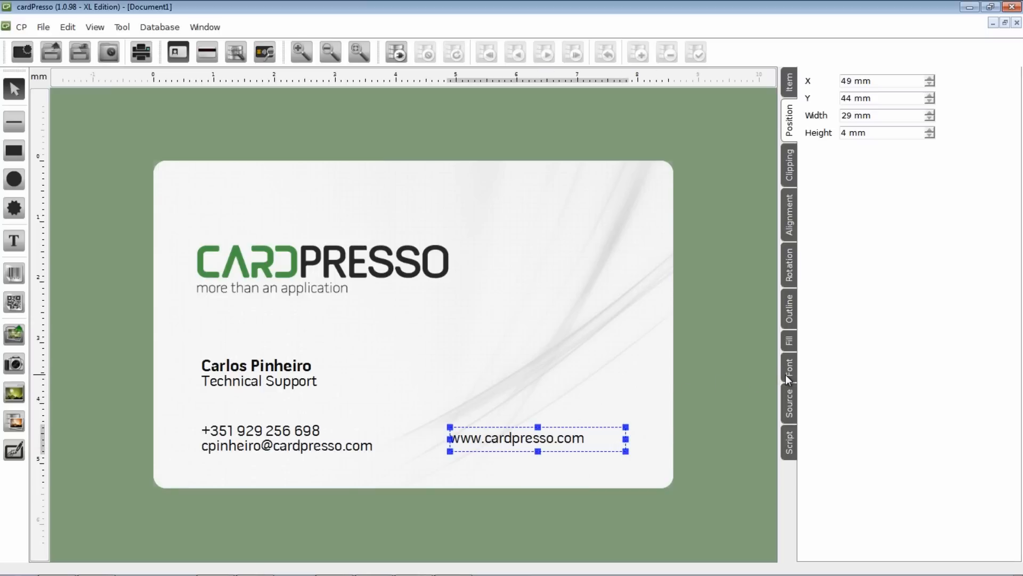
Bring up the website text's Font settings to make it bold.
click(789, 368)
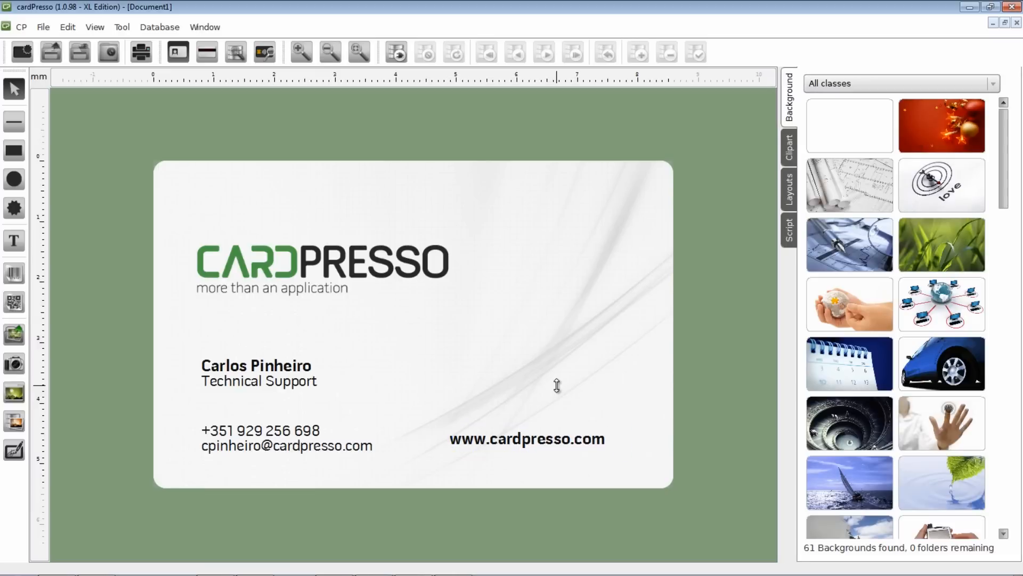
mouse_move(553, 366)
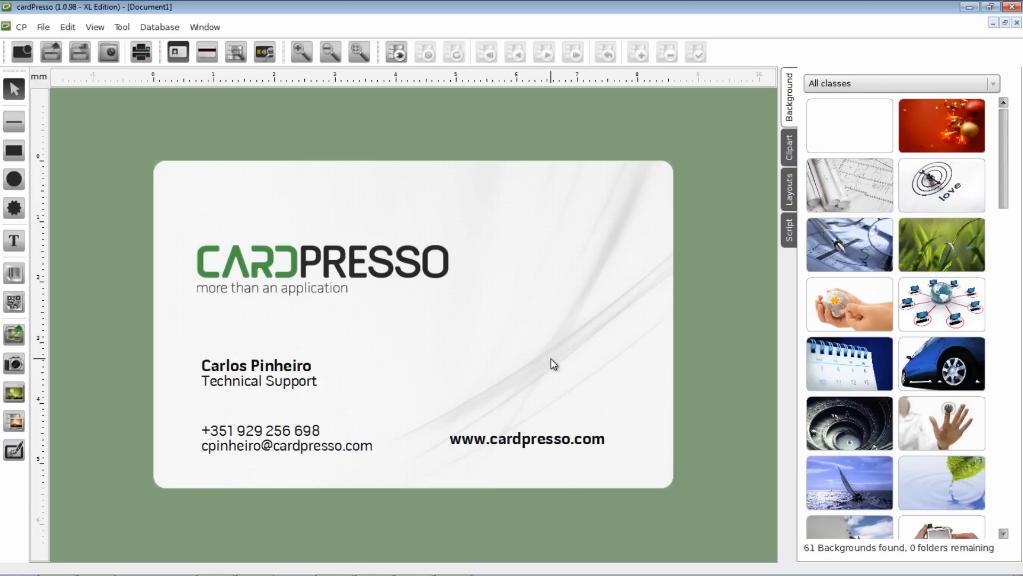
Save the card design as 'Card Tutorial 2' in the My Cards folder.
click(79, 52)
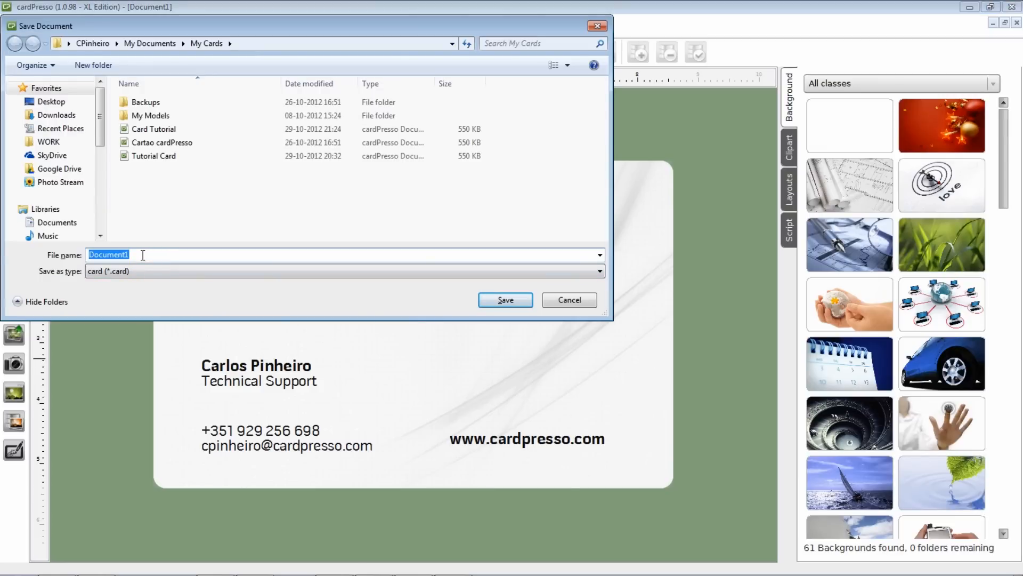
text(Card)
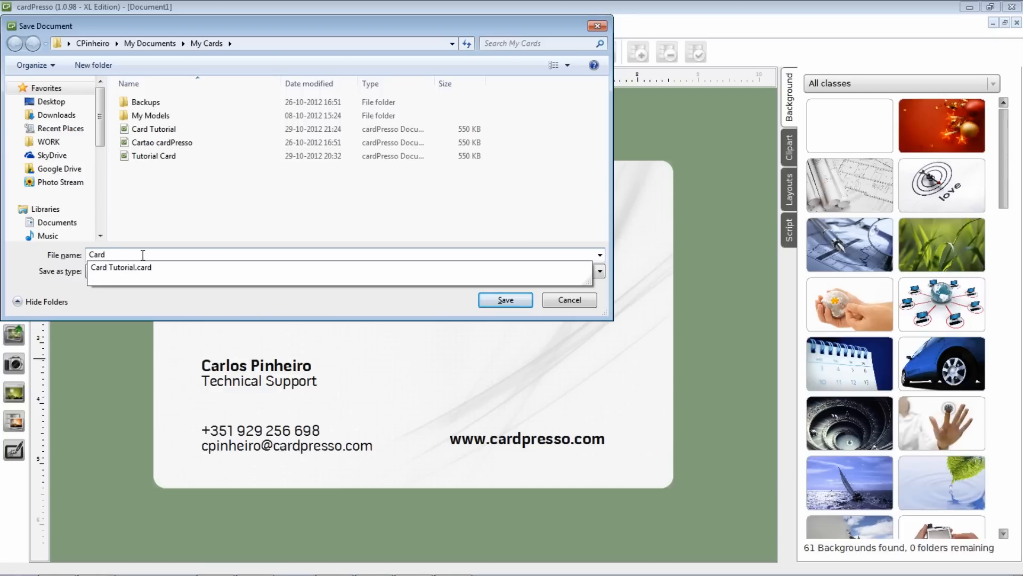
text(Tutorial 2)
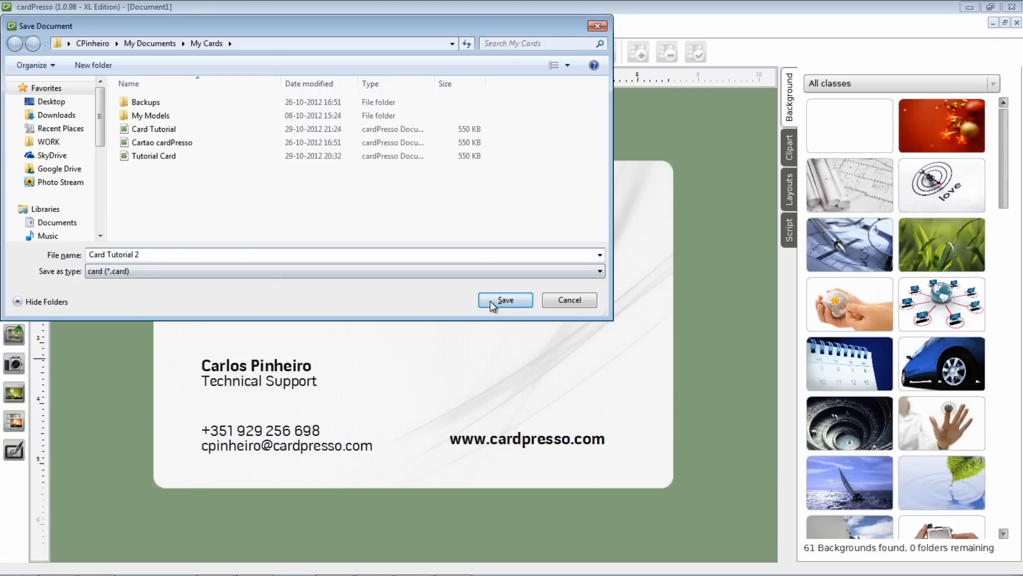
click(505, 300)
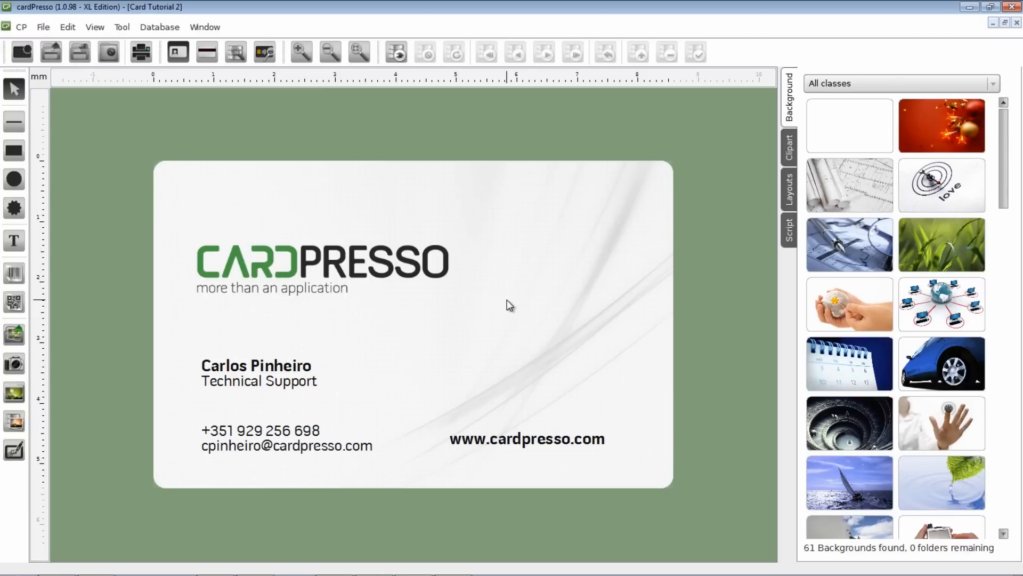
mouse_move(540, 346)
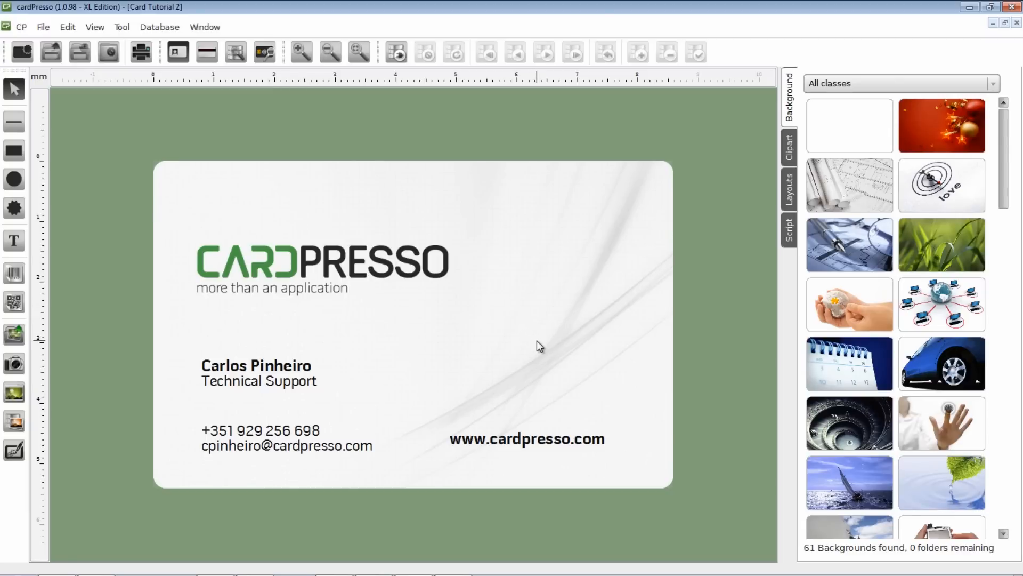
click(139, 51)
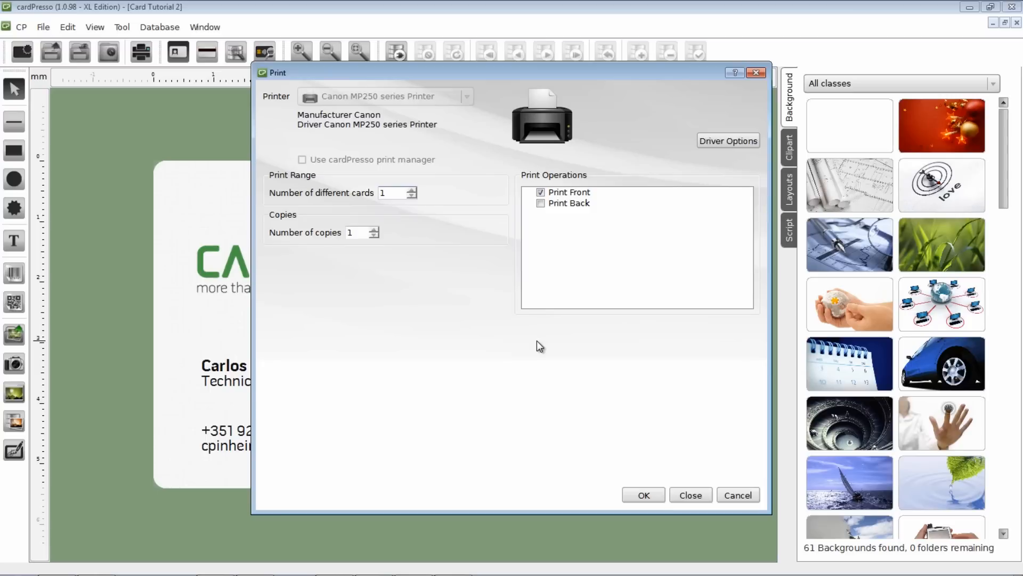
mouse_move(691, 494)
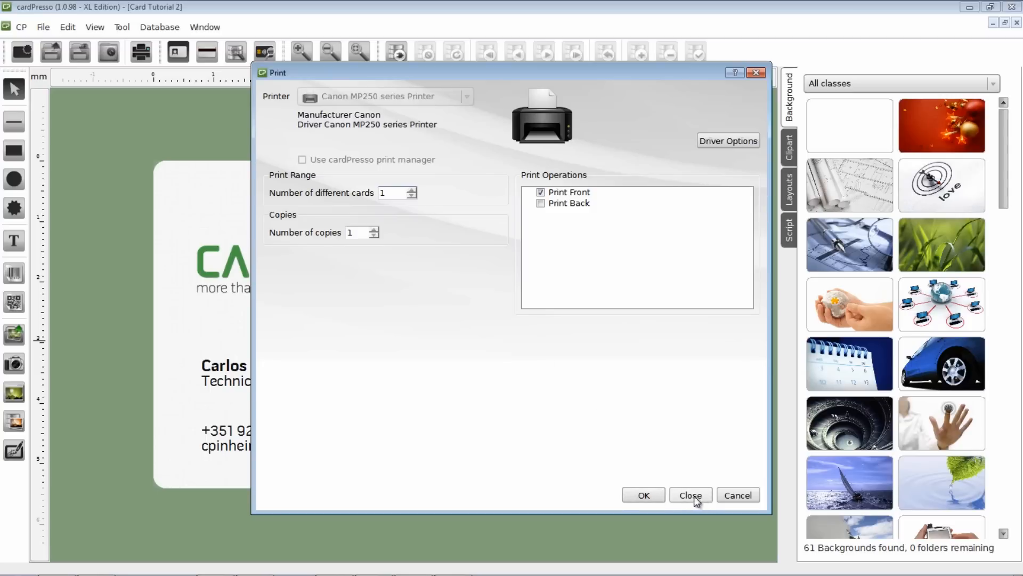
click(690, 495)
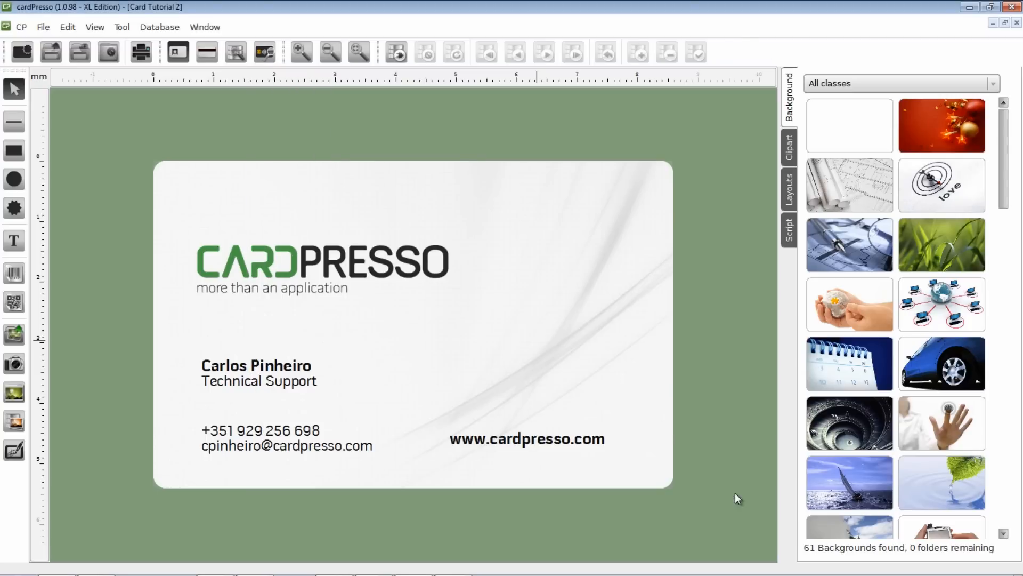